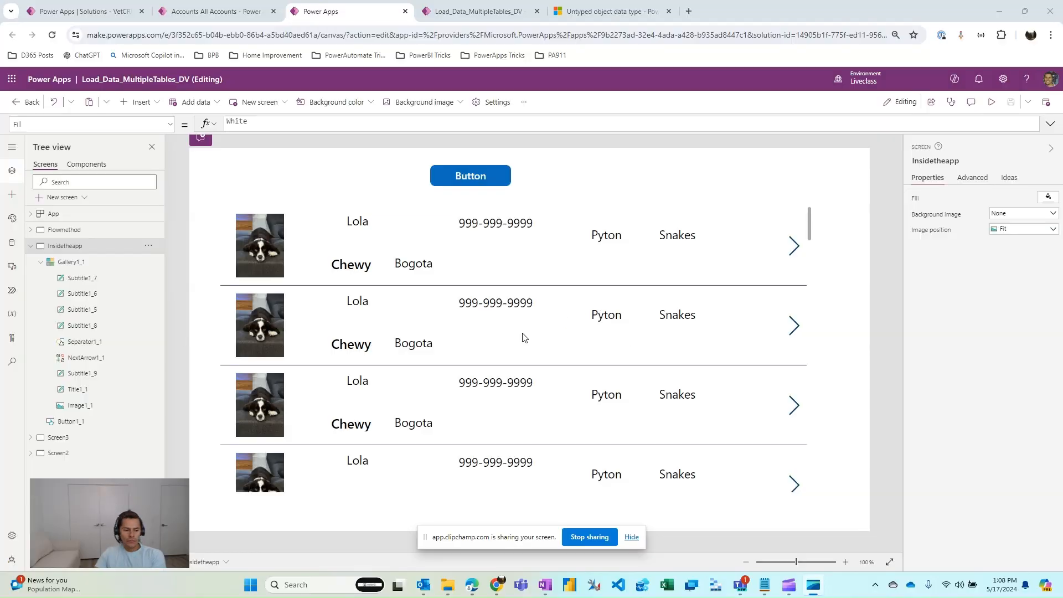
mouse_move(643, 378)
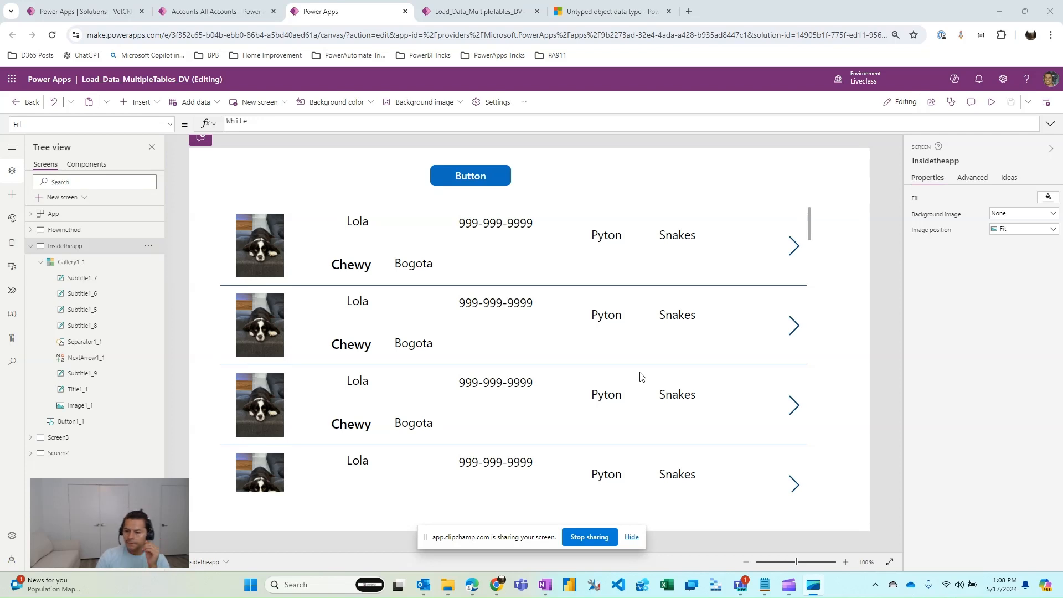
mouse_move(391, 361)
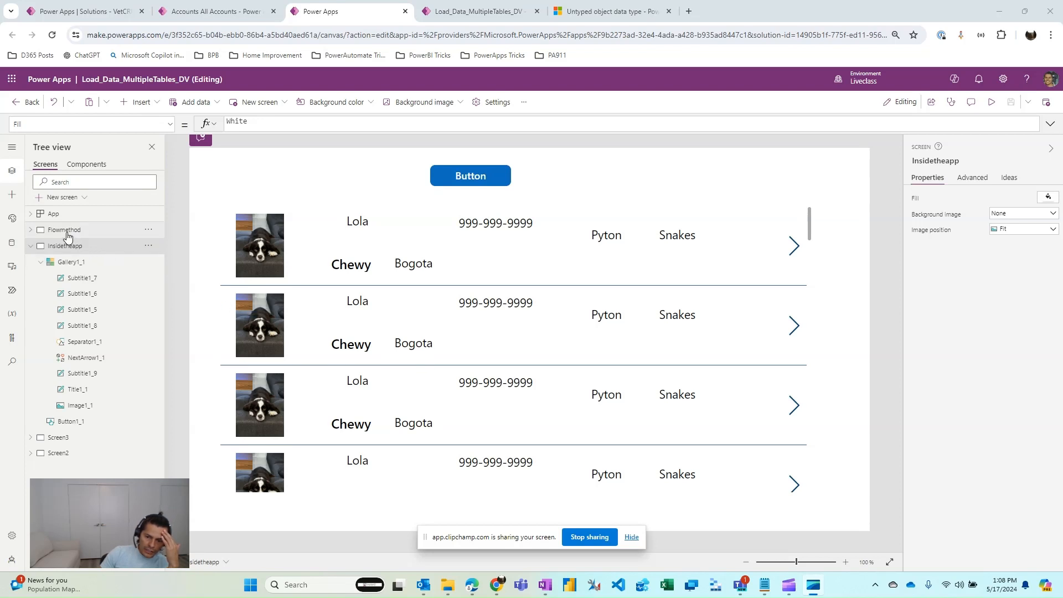
Step: Switch to the Flowmethod screen and show the app's connected flows
click(64, 229)
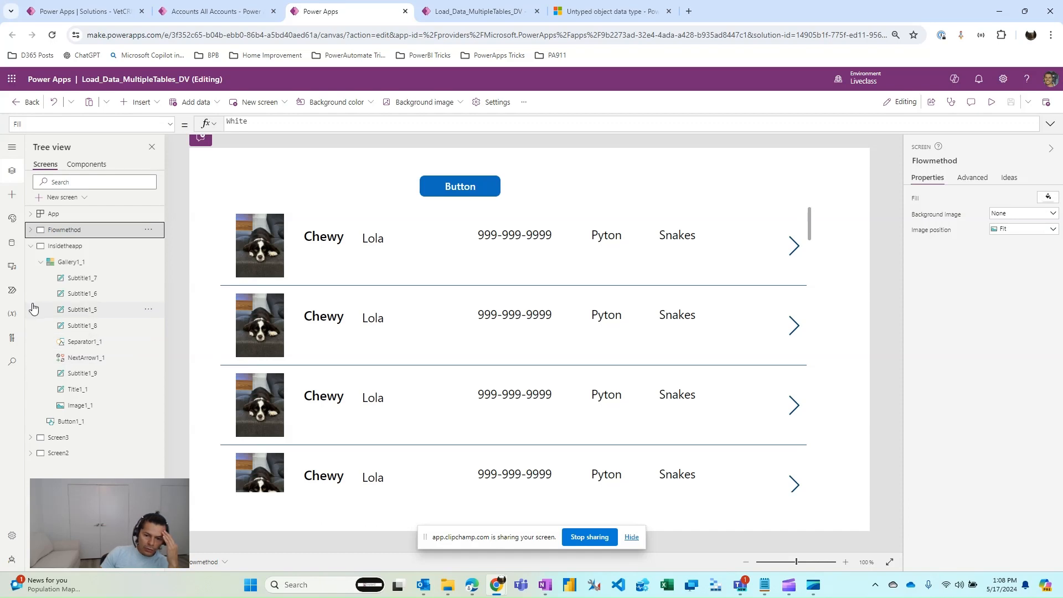
click(11, 290)
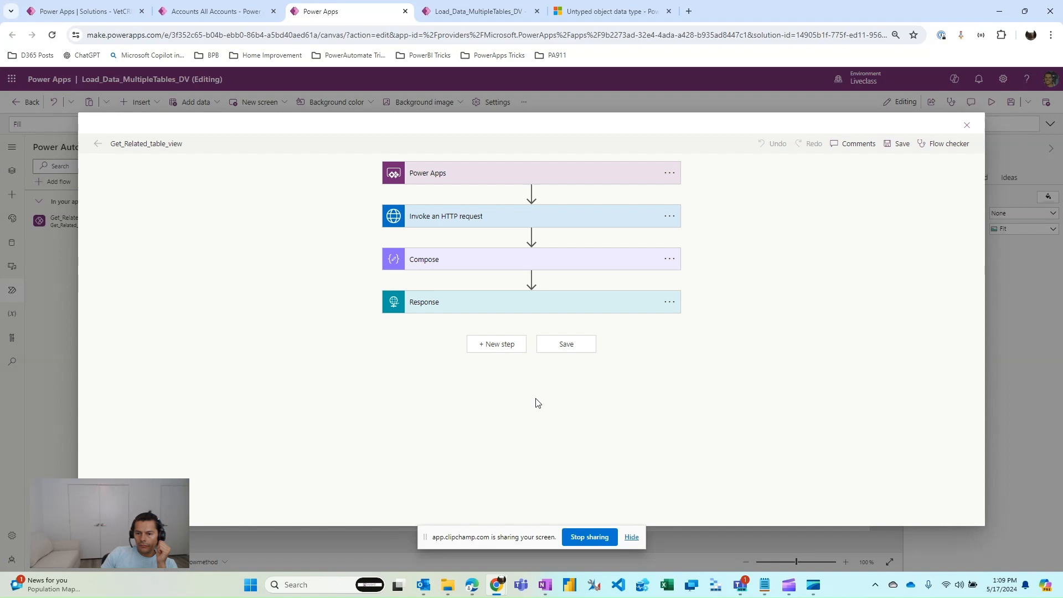
mouse_move(265, 301)
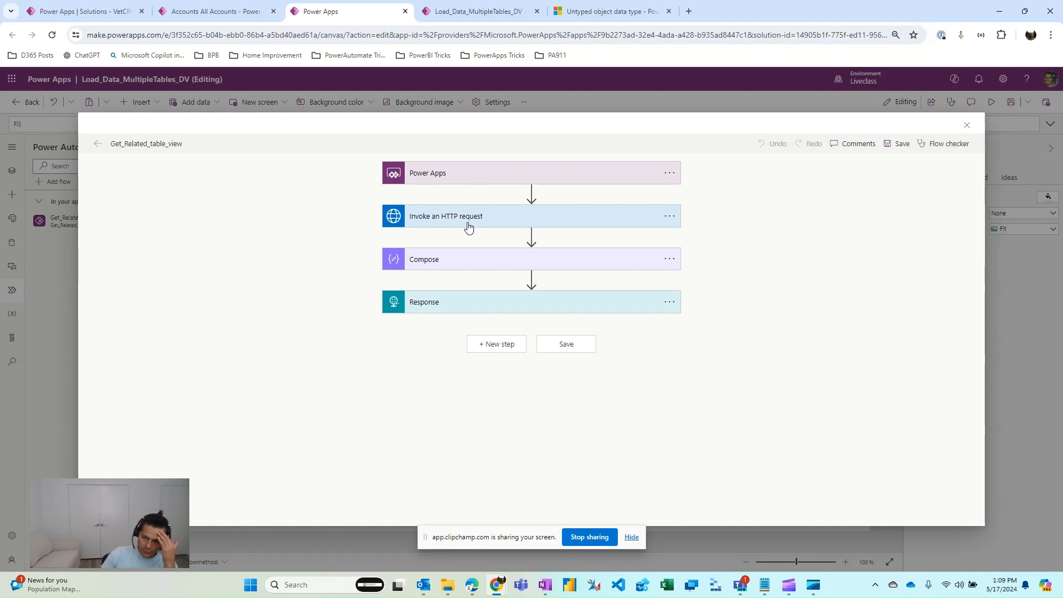
Step: Expand the Invoke an HTTP request step and select its FetchXML query URL
click(467, 216)
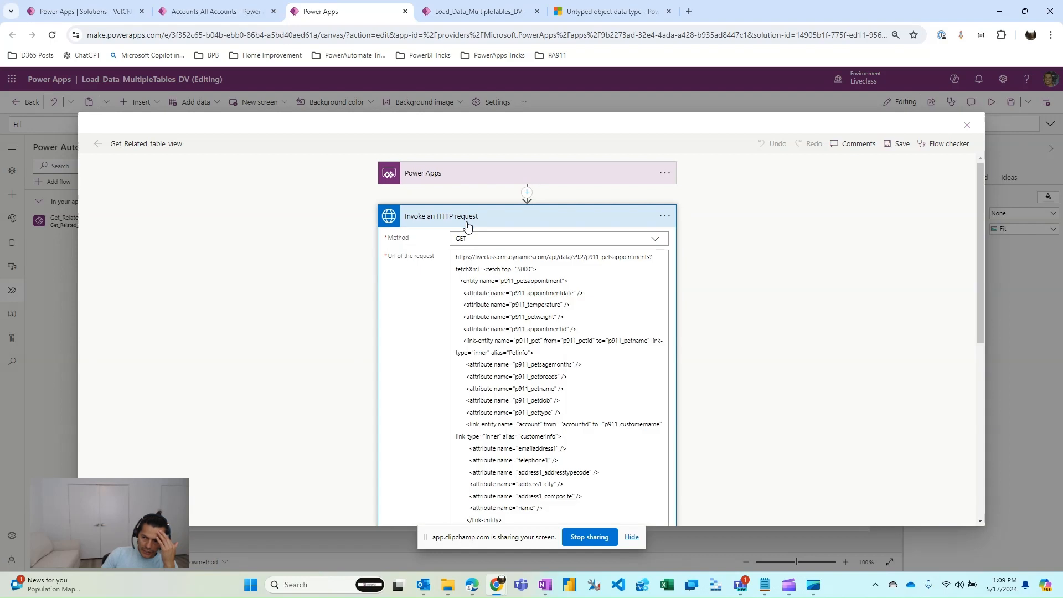
mouse_move(472, 279)
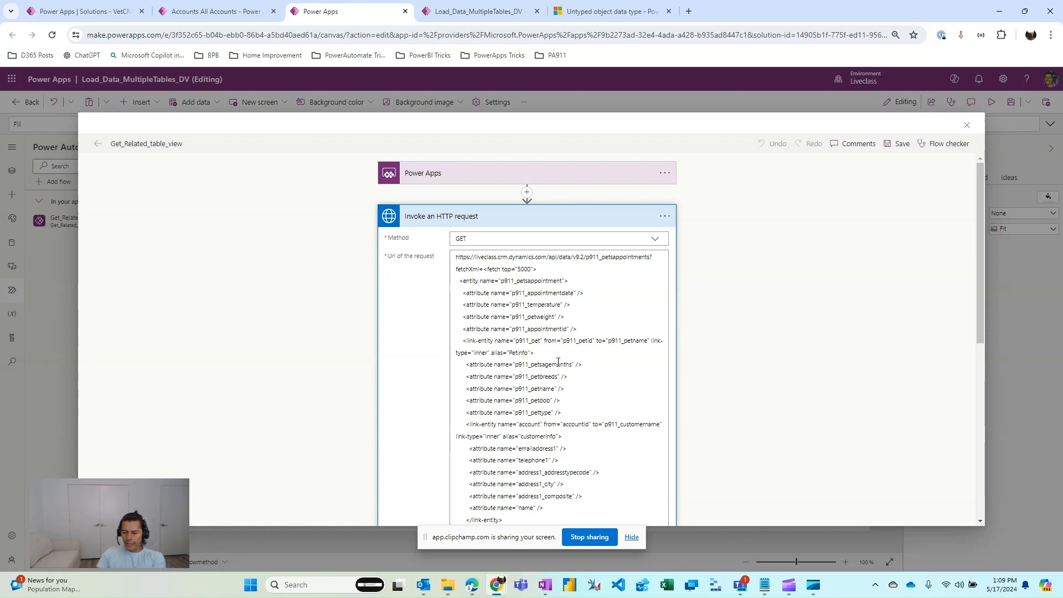
scroll(down, 3)
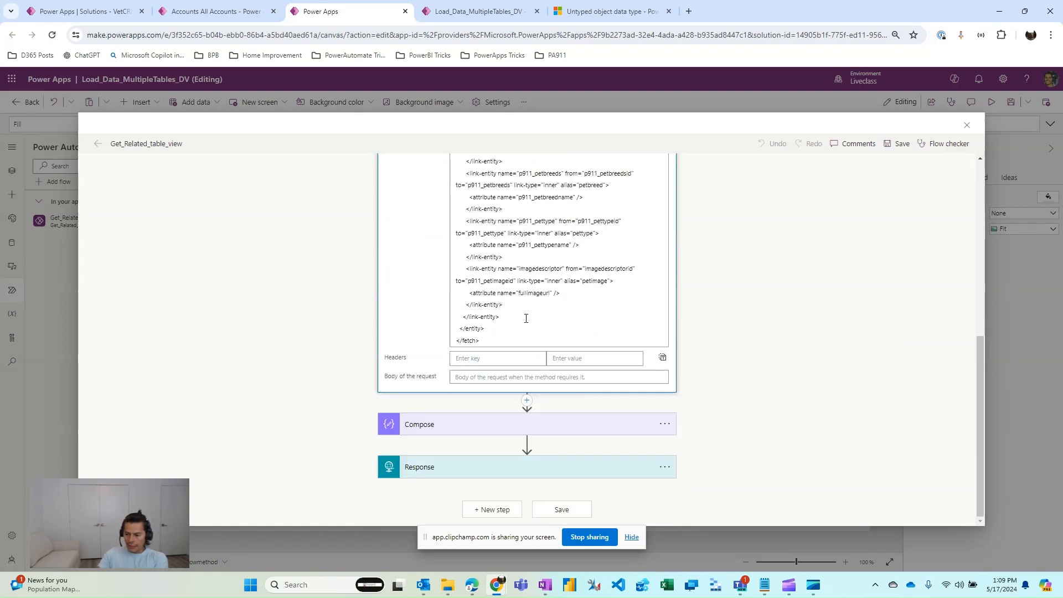
scroll(up, 3)
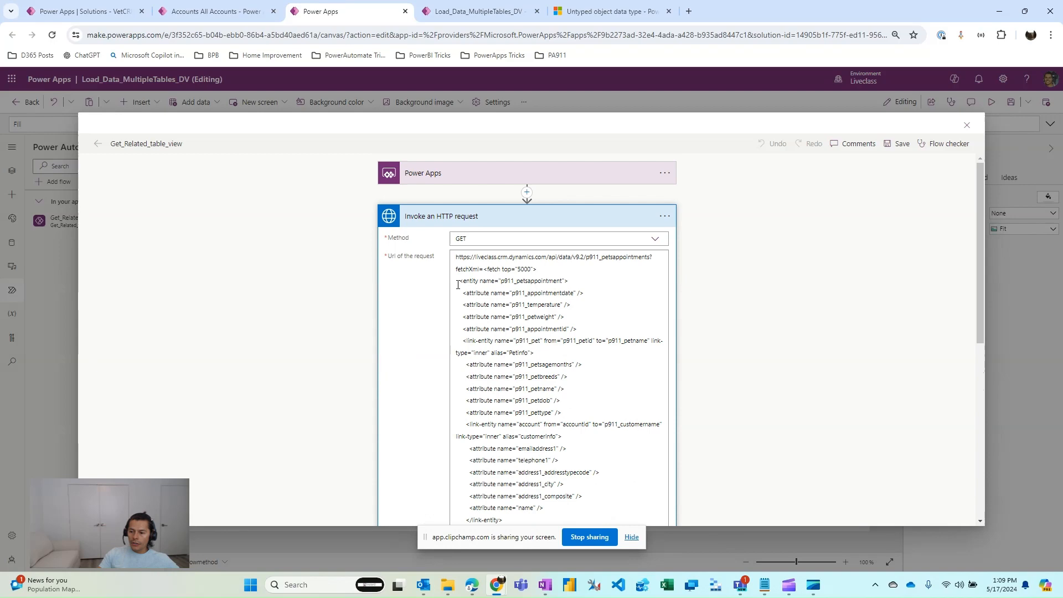
click(533, 352)
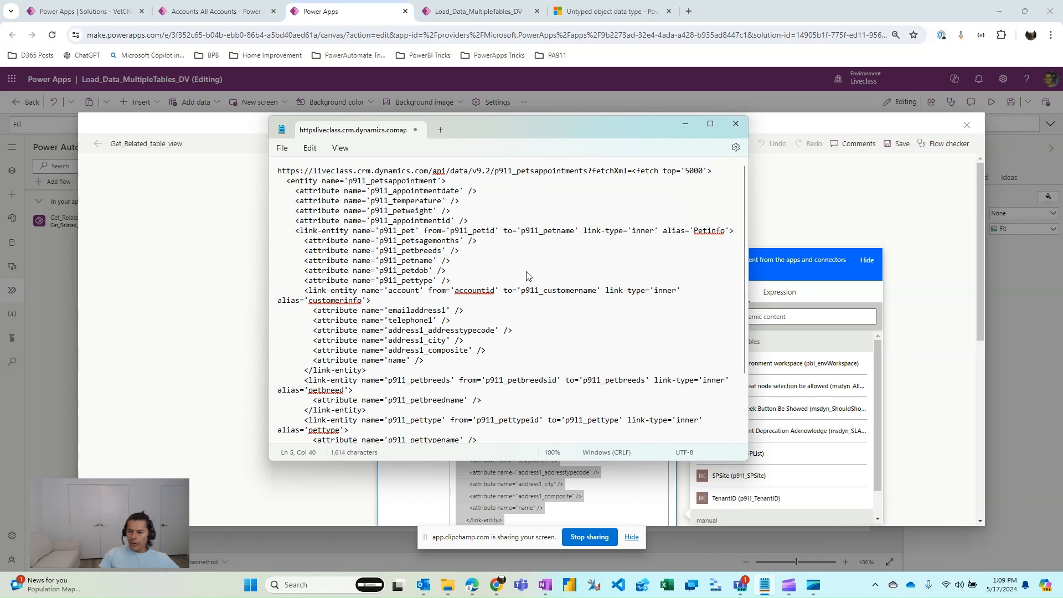
Step: Close the flow designer and return to the Flowmethod screen
scroll(down, 3)
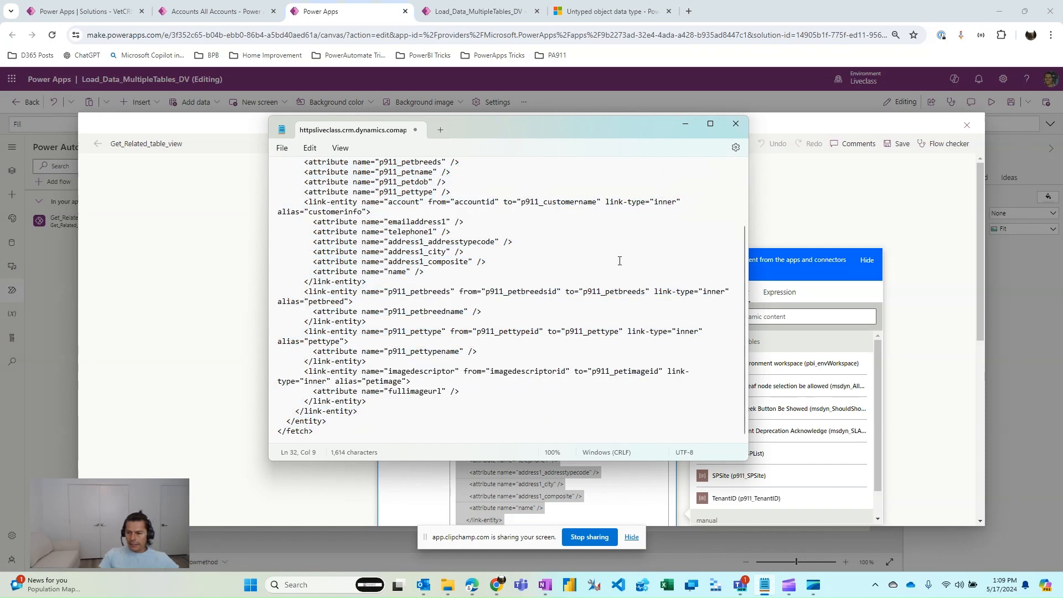
click(735, 123)
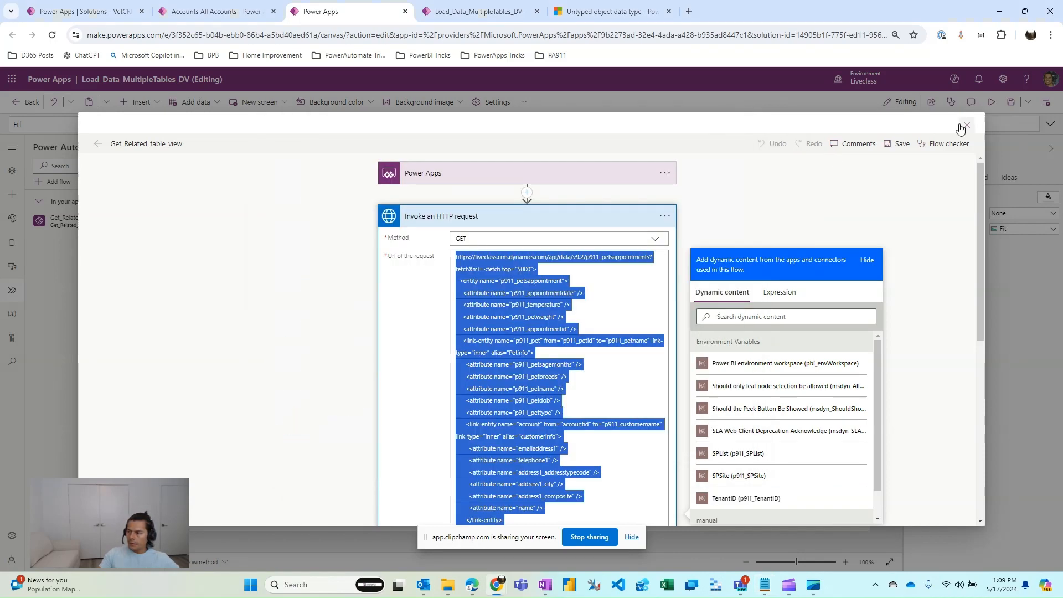
click(965, 128)
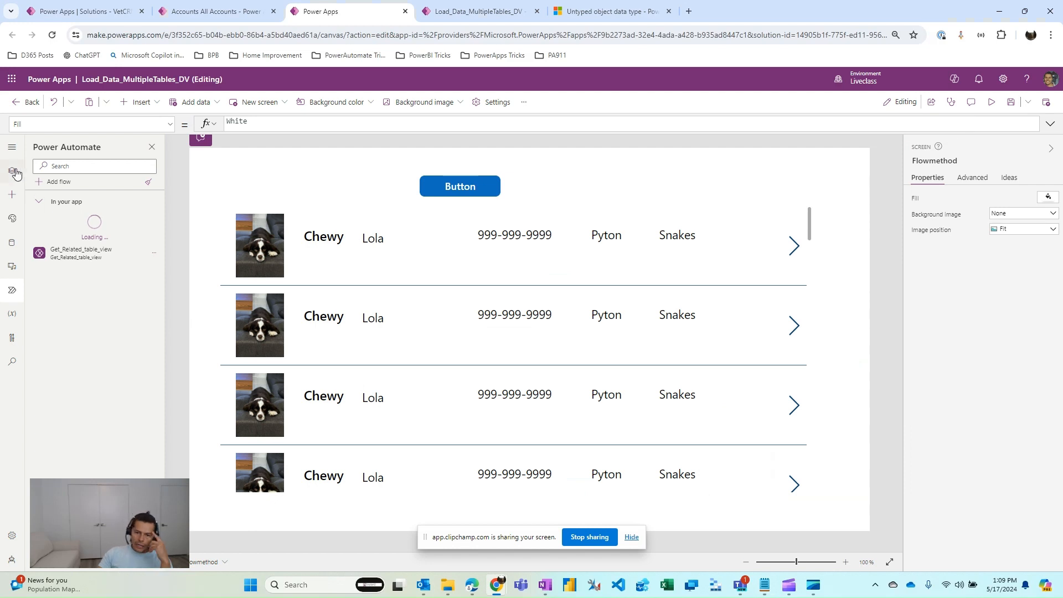
Step: Show the app's data sources and search 'htt' for HTTP connectors to add
click(12, 171)
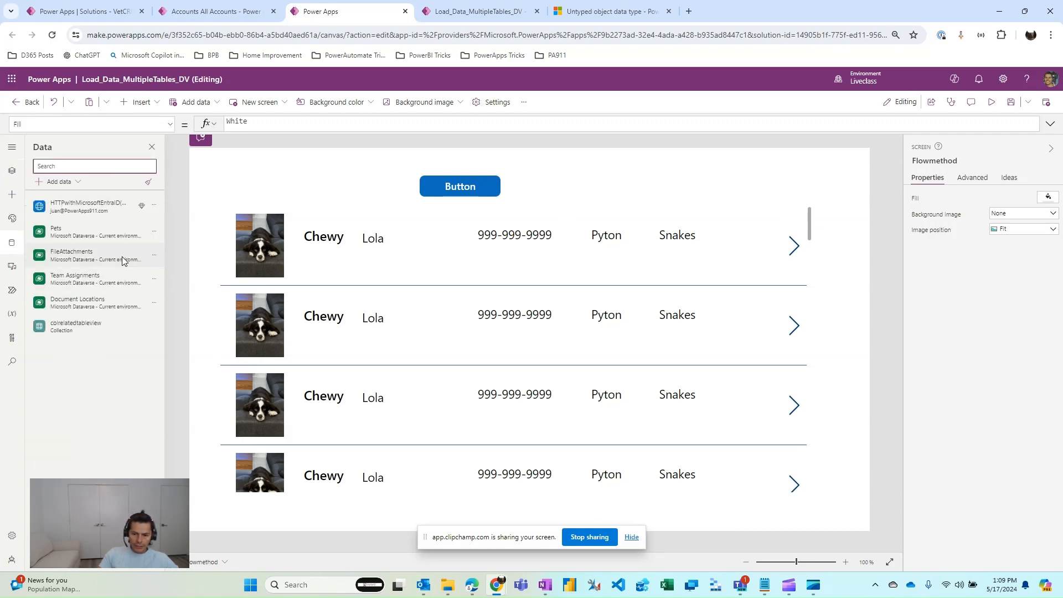
click(70, 181)
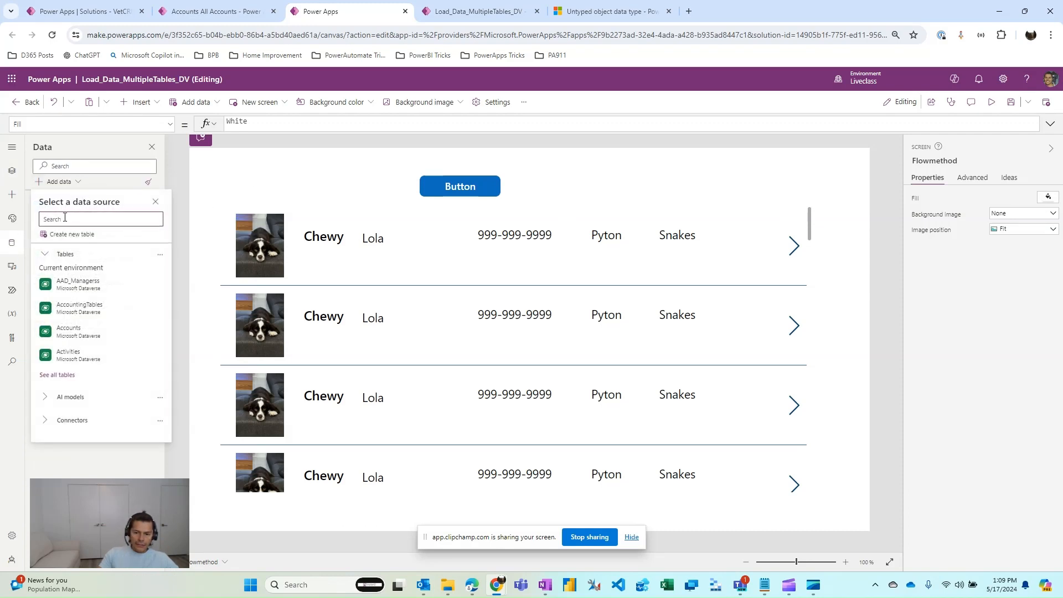
text(htt)
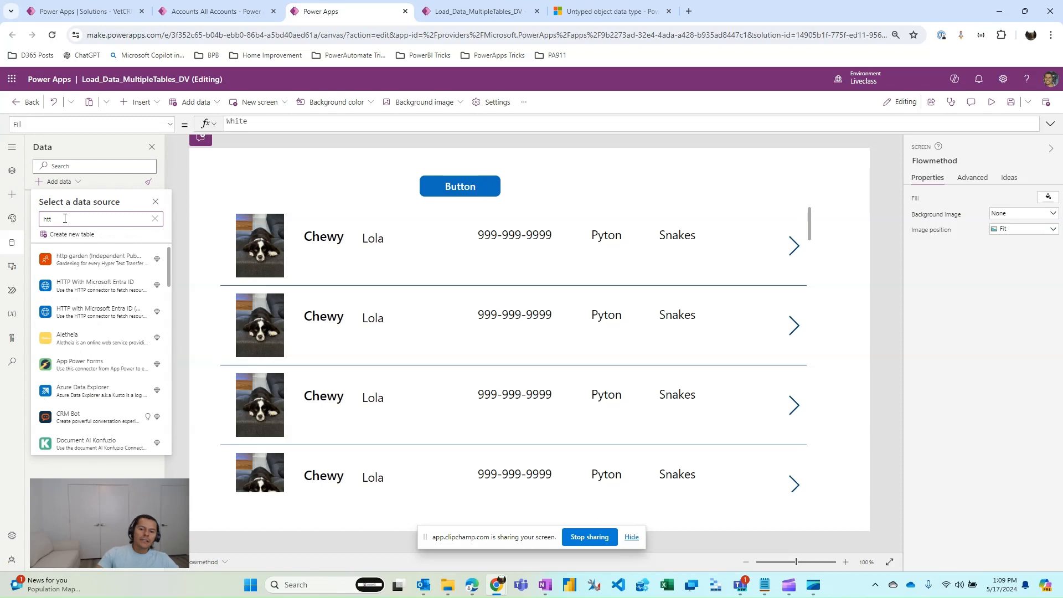
mouse_move(95, 417)
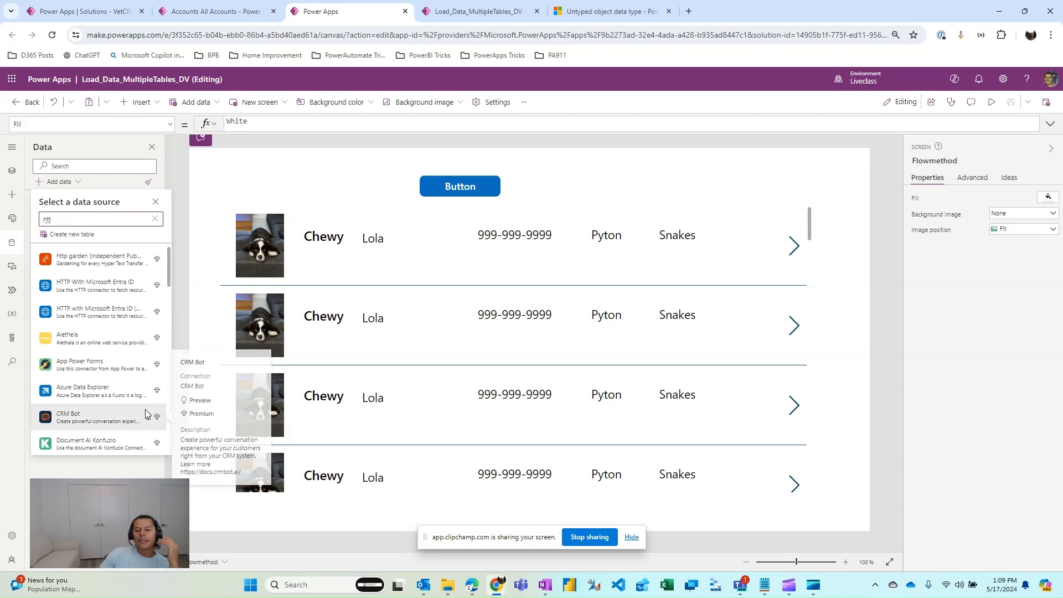
mouse_move(98, 312)
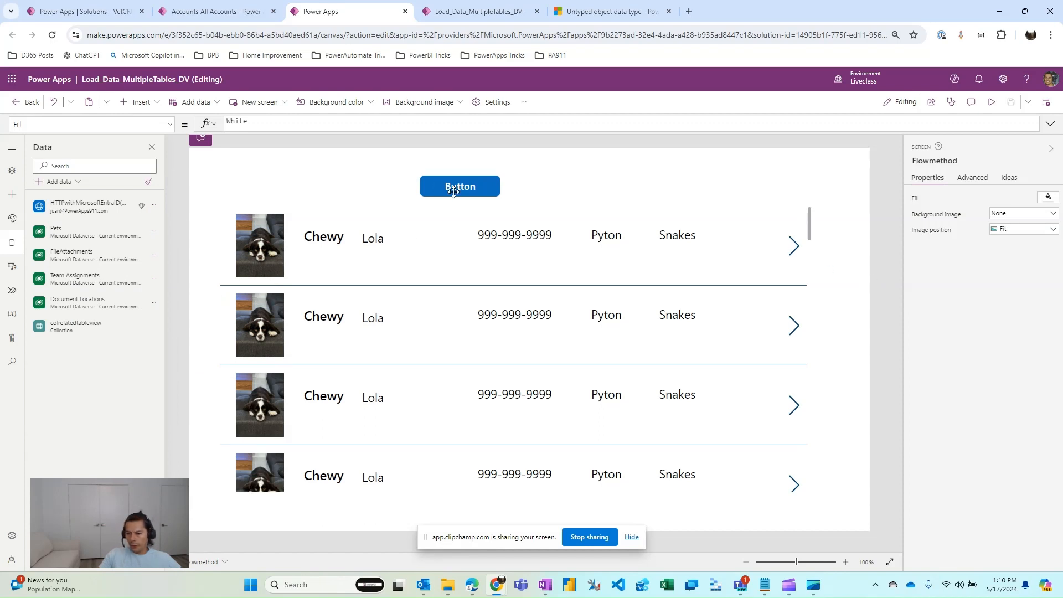
Step: Select the Insidetheapp button and expand its full OnSelect InvokeHttp formula
click(460, 186)
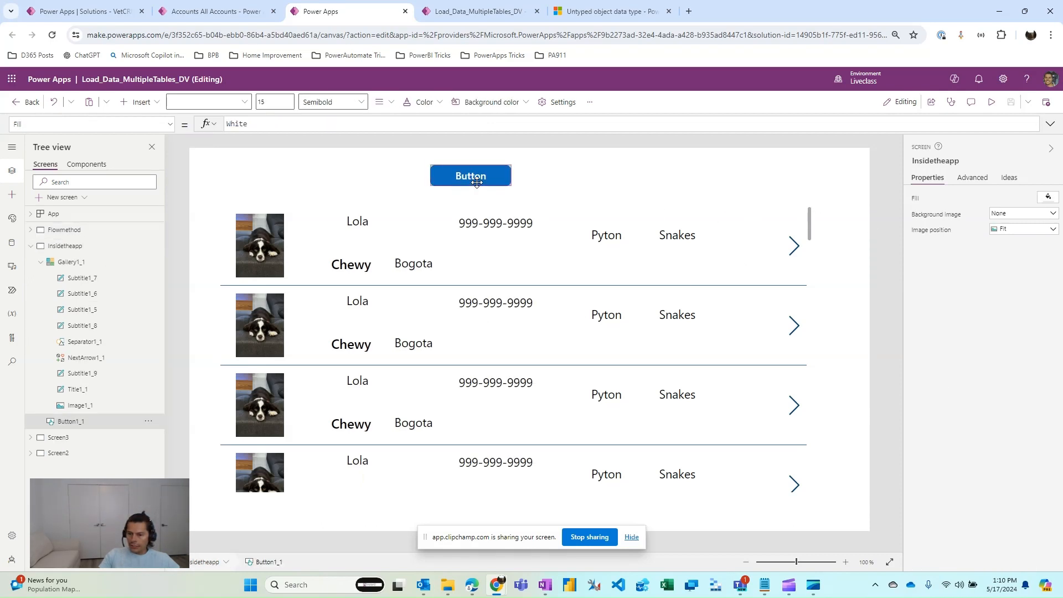
click(470, 175)
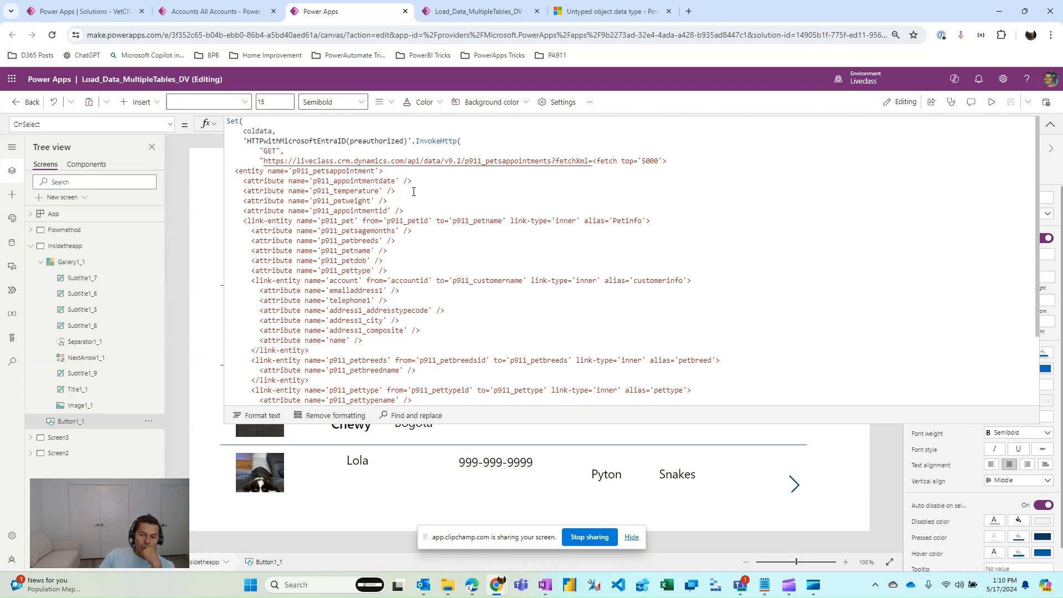
mouse_move(261, 131)
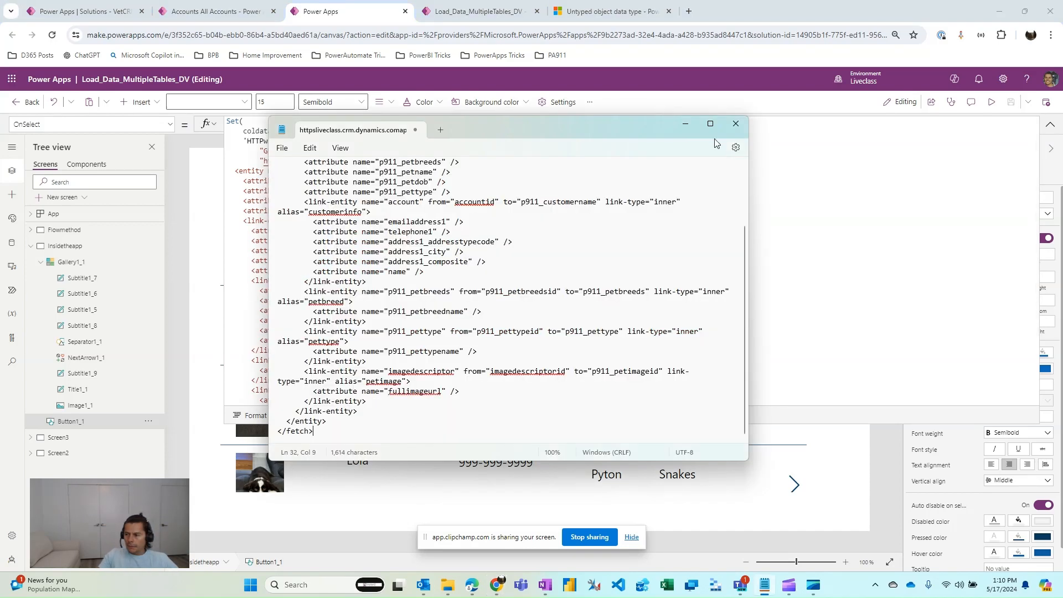
Step: Maximize Notepad and replace all double quotes in the FetchXML query with single quotes
click(709, 123)
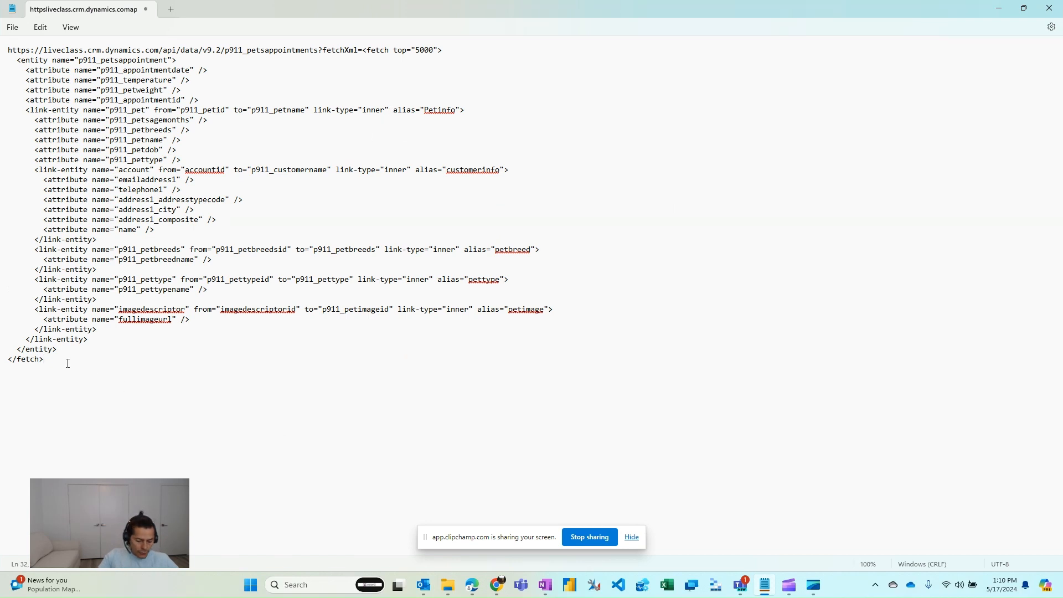
key(Ctrl+h)
text(')
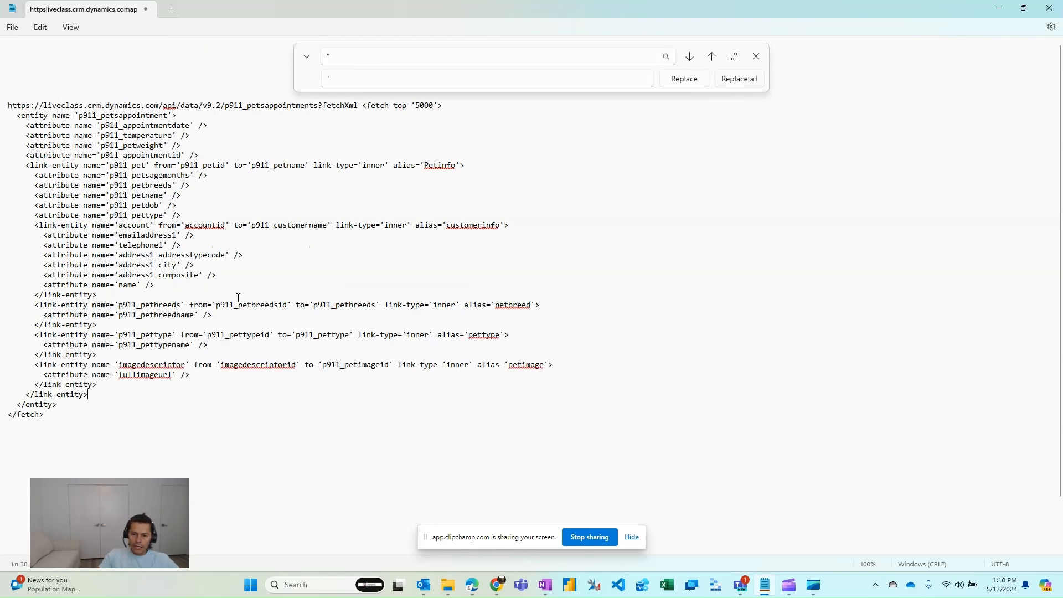
click(756, 56)
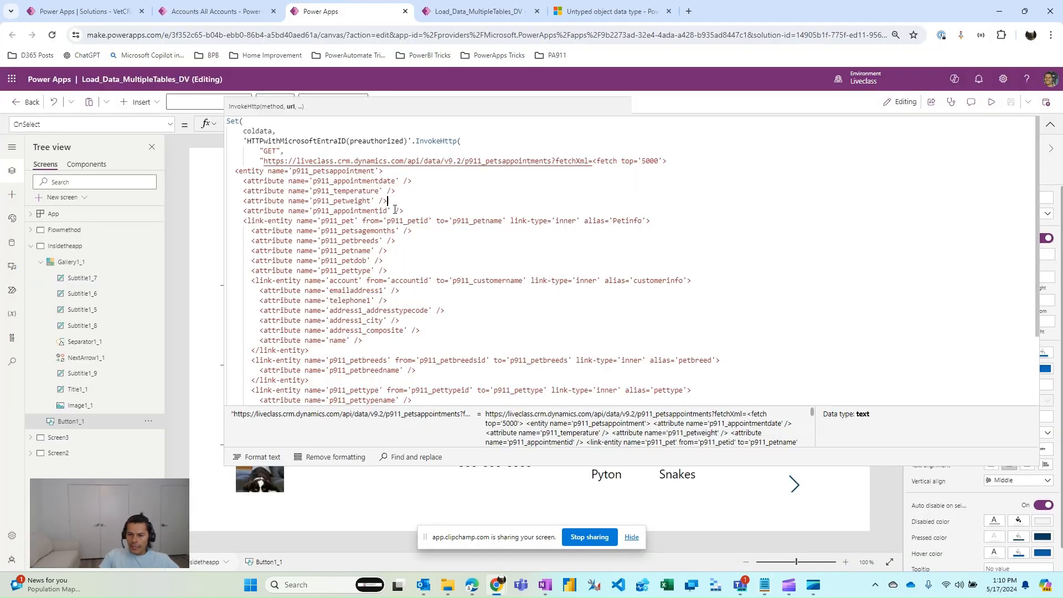
Step: Review the Set(coldata, InvokeHttp GET fetchXml) formula and collapse the formula bar
double_click(271, 150)
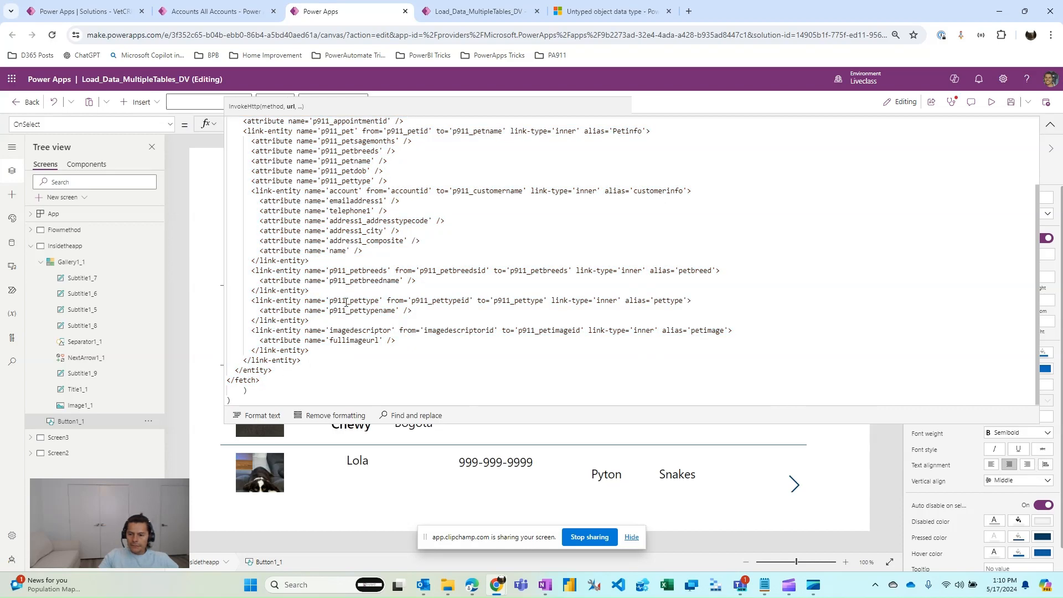
scroll(up, 3)
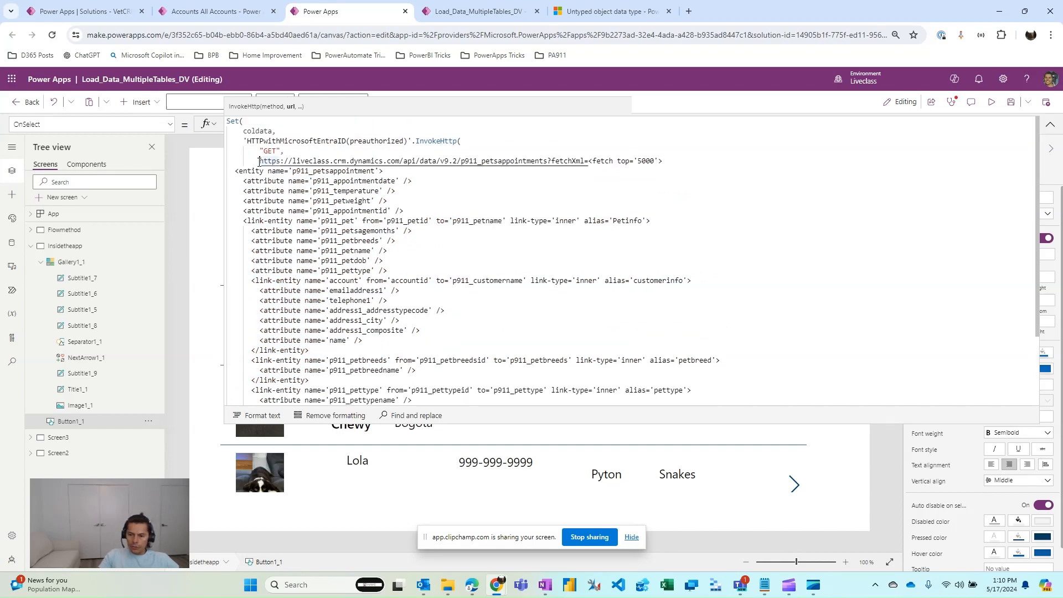
scroll(down, 3)
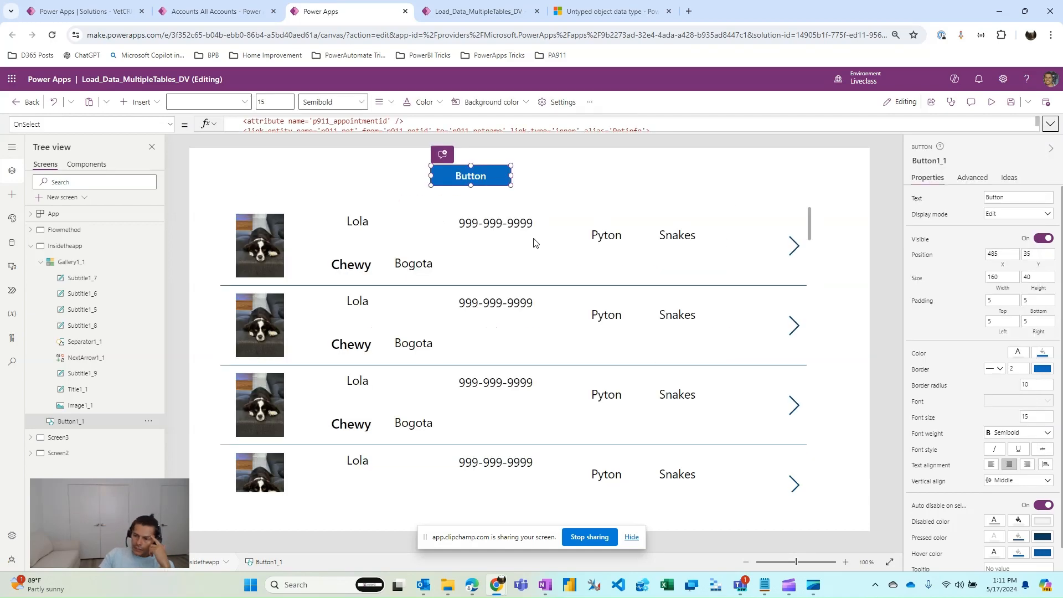
mouse_move(469, 176)
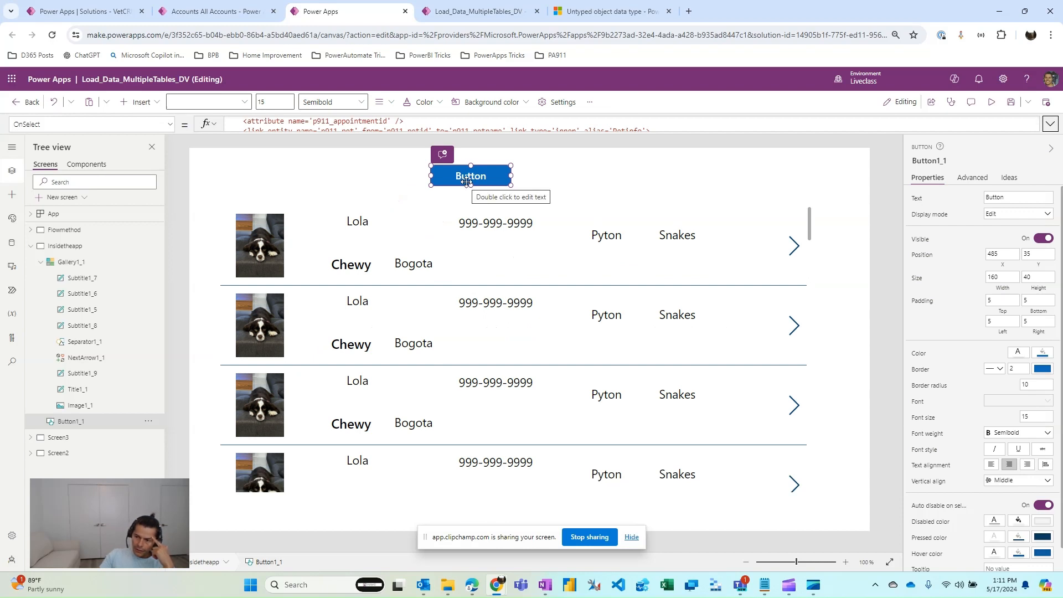
mouse_move(335, 315)
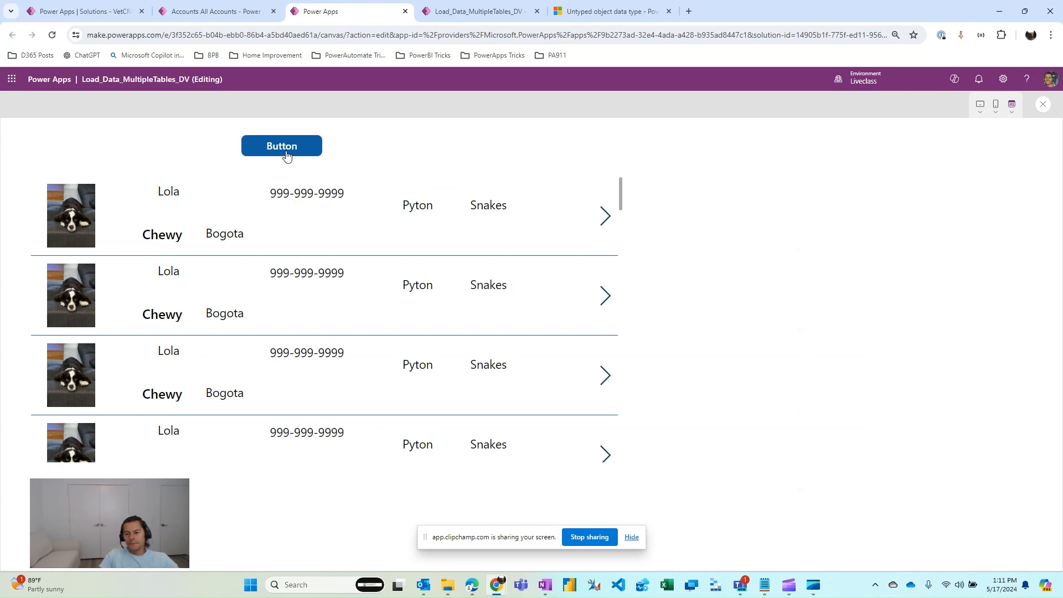
mouse_move(487, 73)
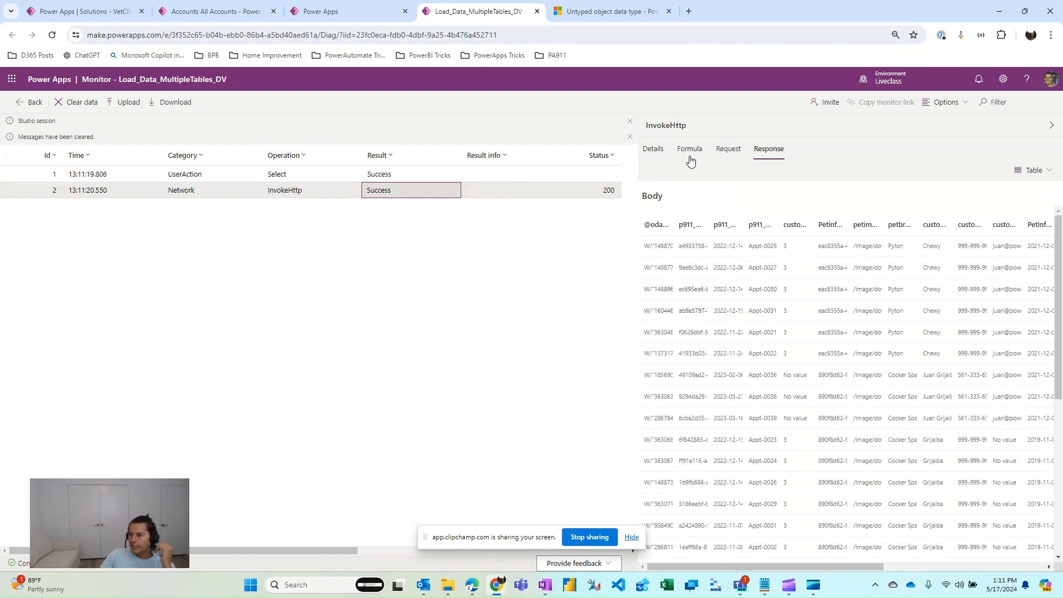
Step: Check the InvokeHttp formula, return to Response and list the body display choices
click(689, 149)
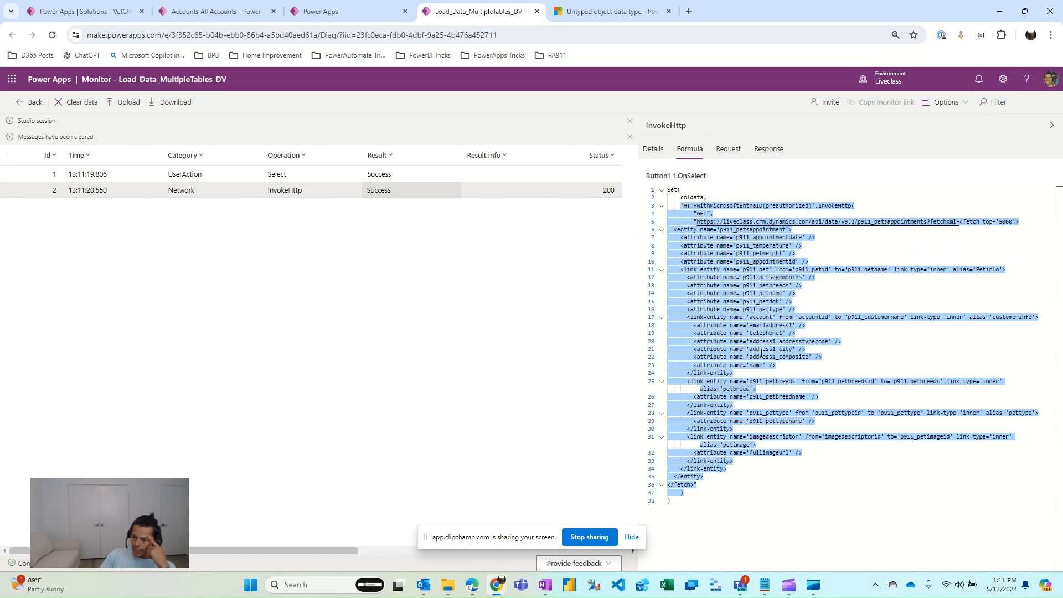
click(768, 148)
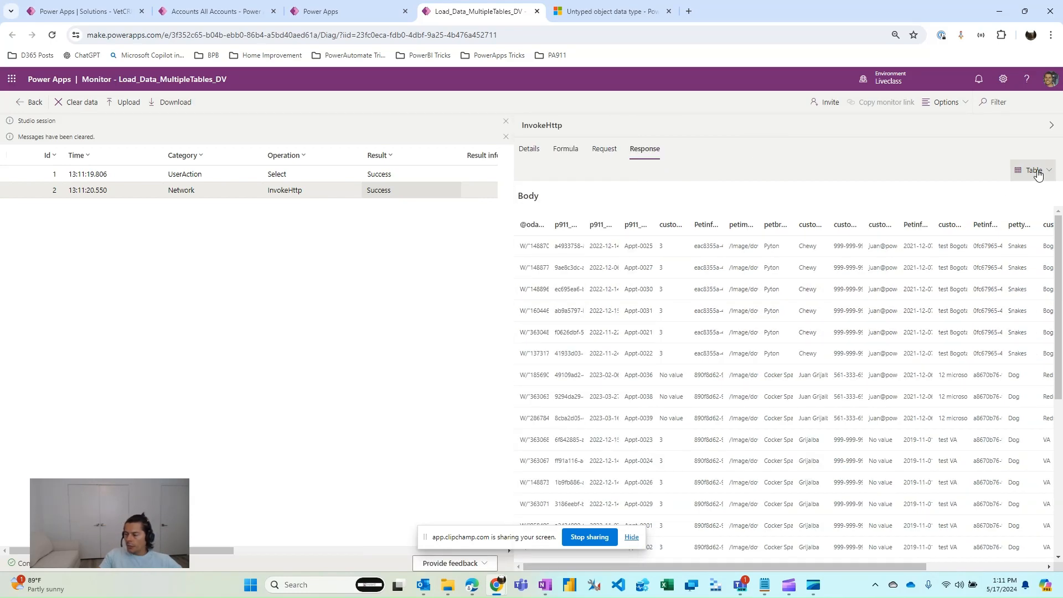
click(1033, 170)
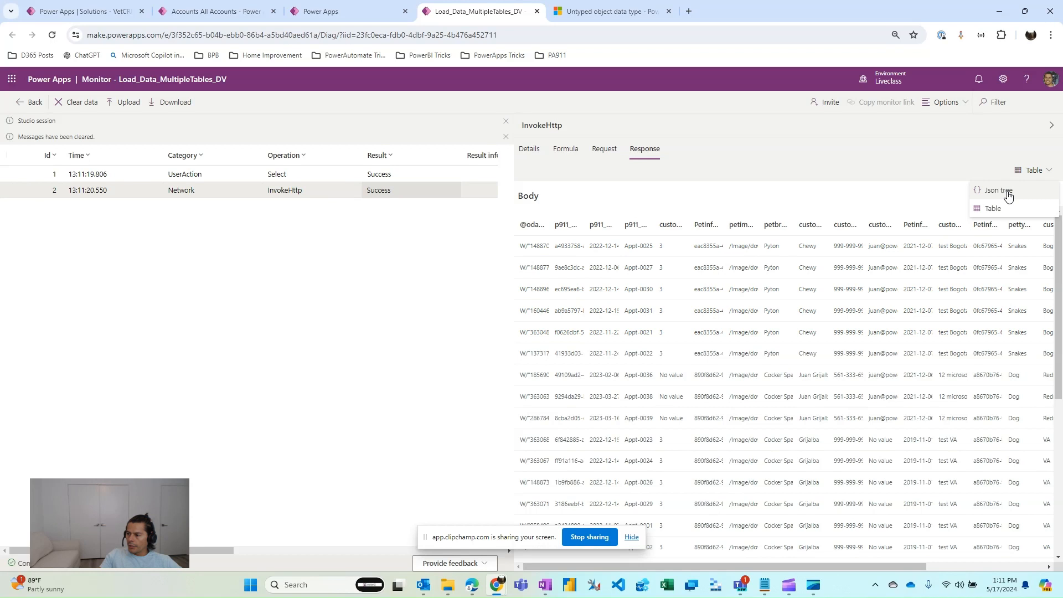
Step: View the response as a JSON tree with the body's value array expanded, then return to the app
click(999, 191)
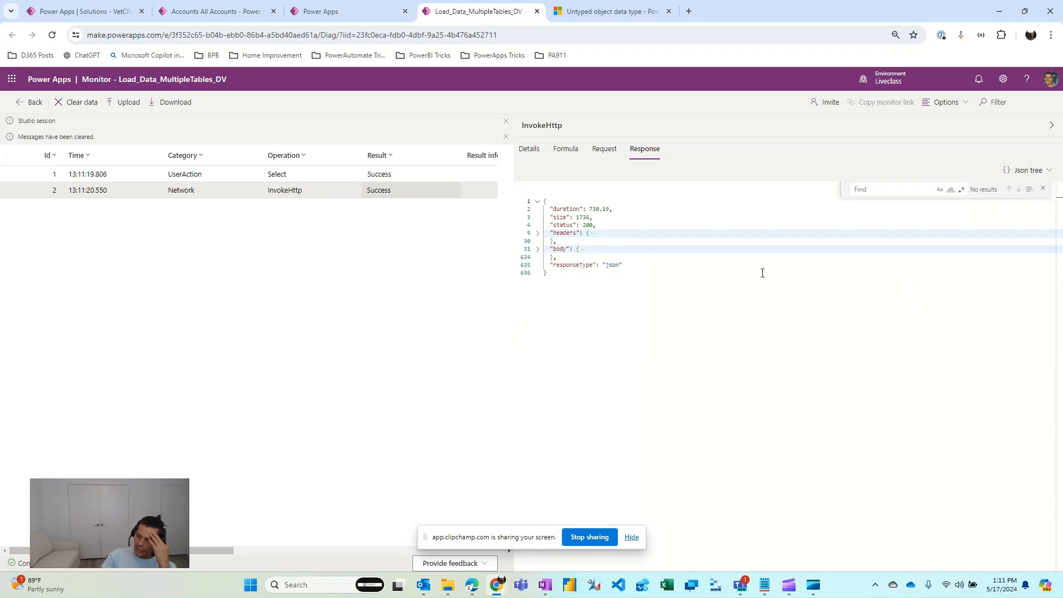
click(538, 249)
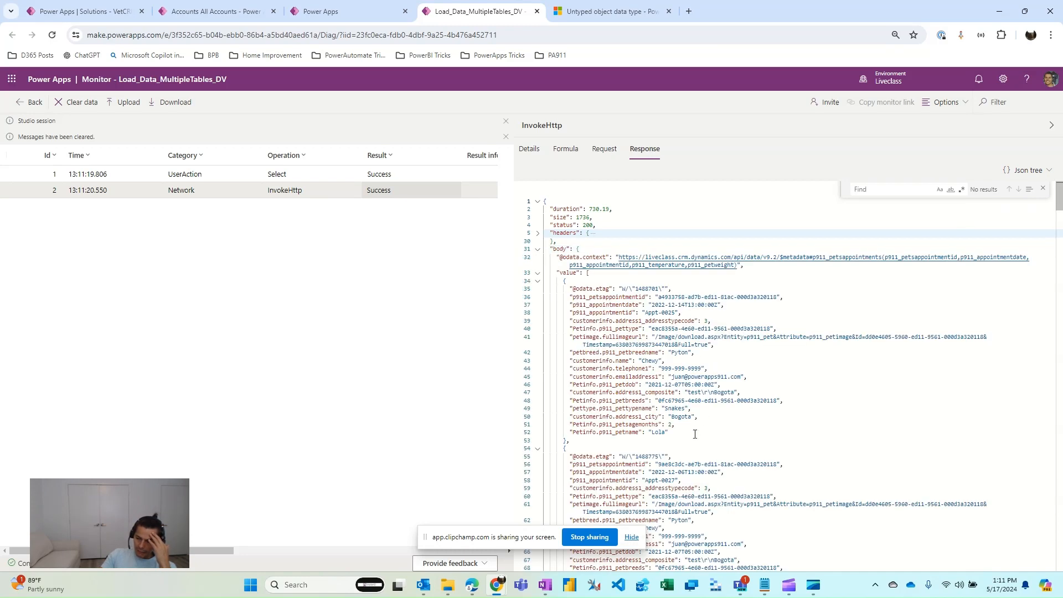
mouse_move(599, 364)
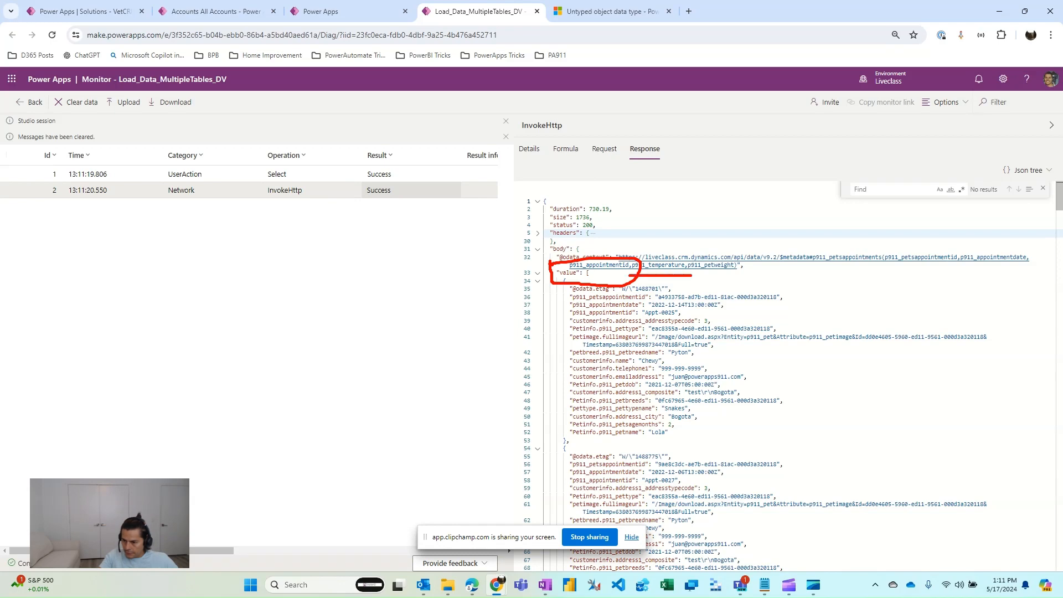
click(348, 11)
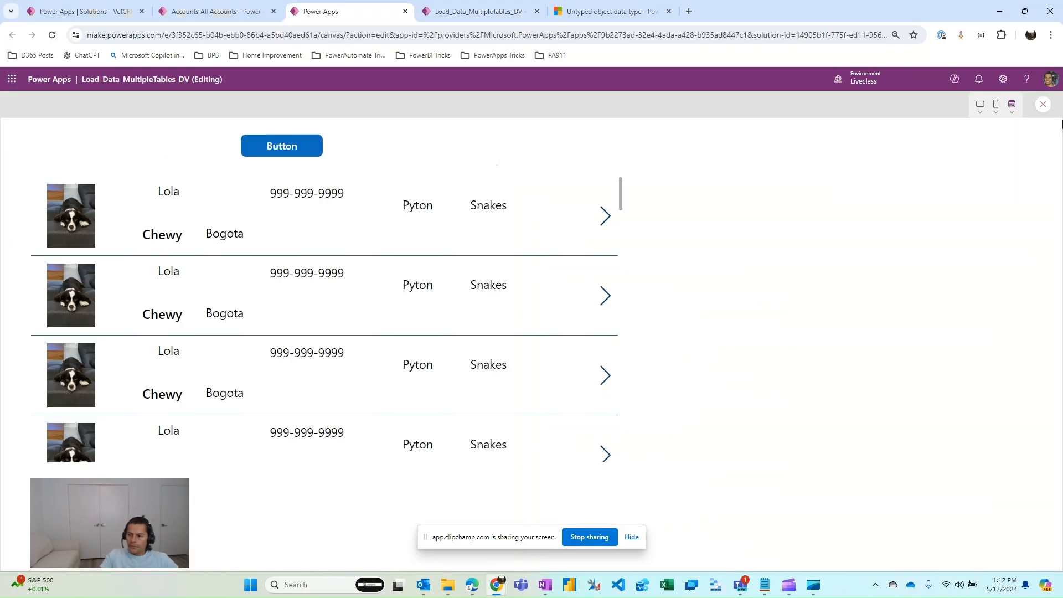
Step: Leave the preview and dismiss the Did you know tip
click(1043, 104)
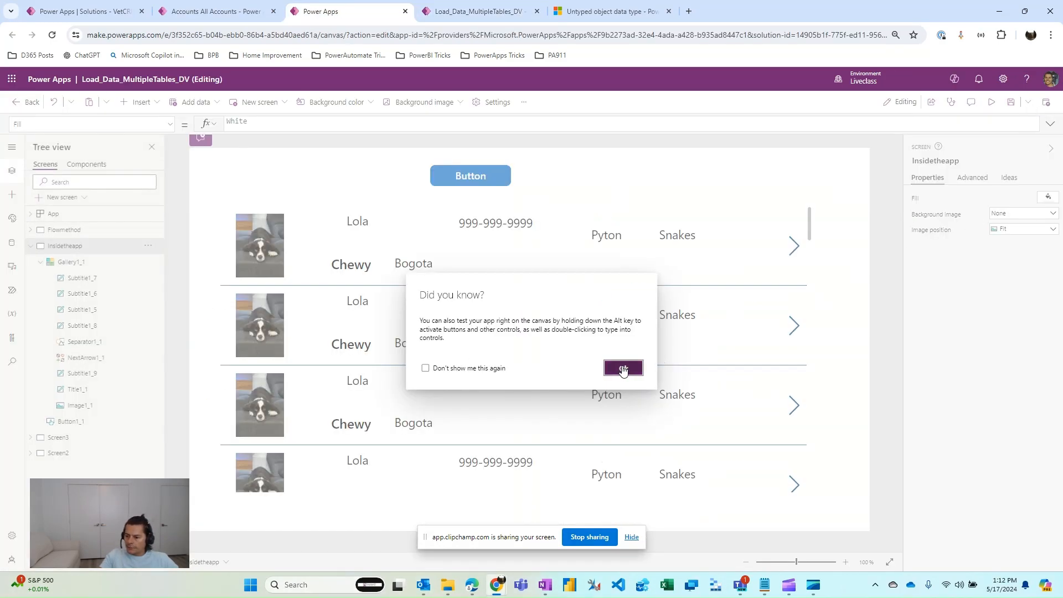
click(621, 367)
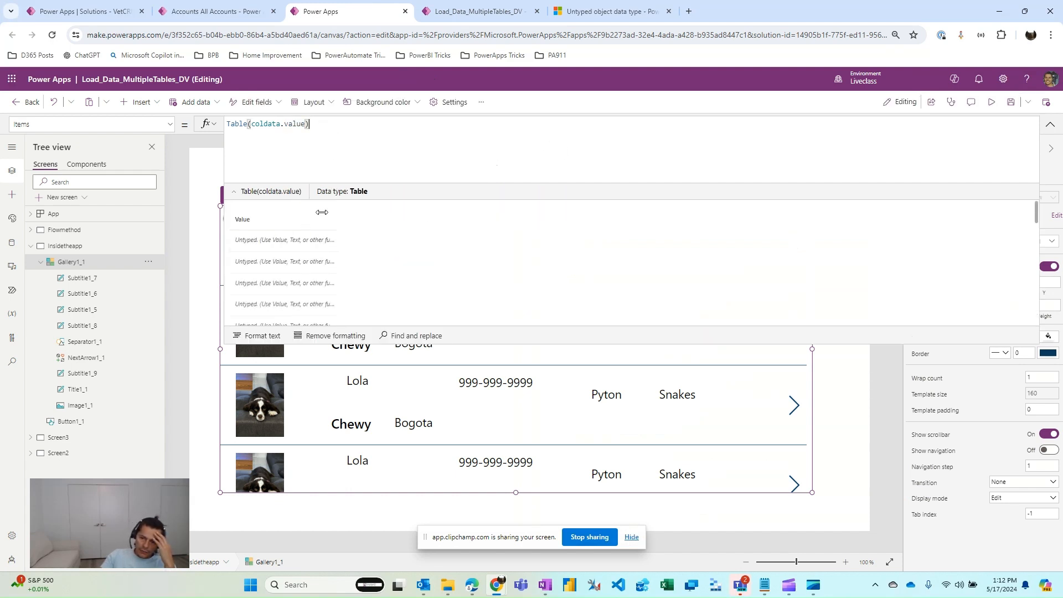
Step: Widen the Table(coldata.value) data preview showing untyped Value rows, then collapse it
drag(322, 211, 454, 223)
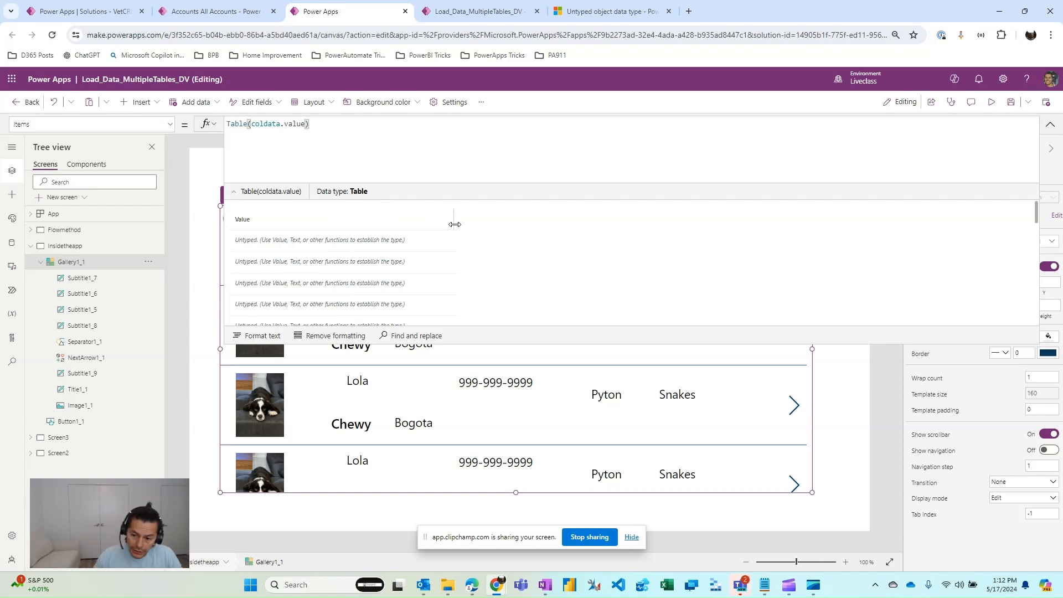
click(309, 124)
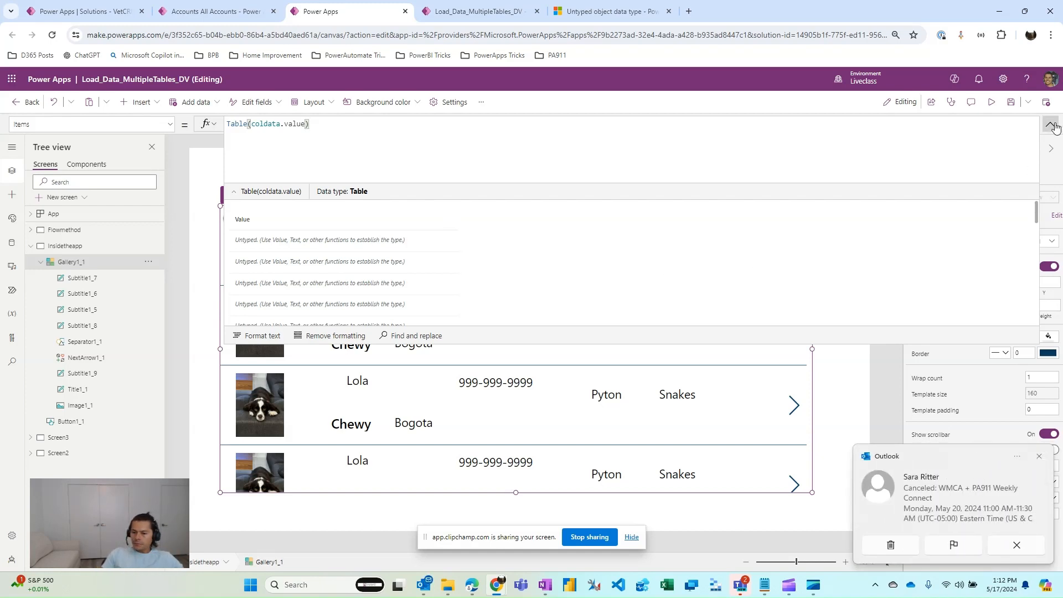
click(1049, 124)
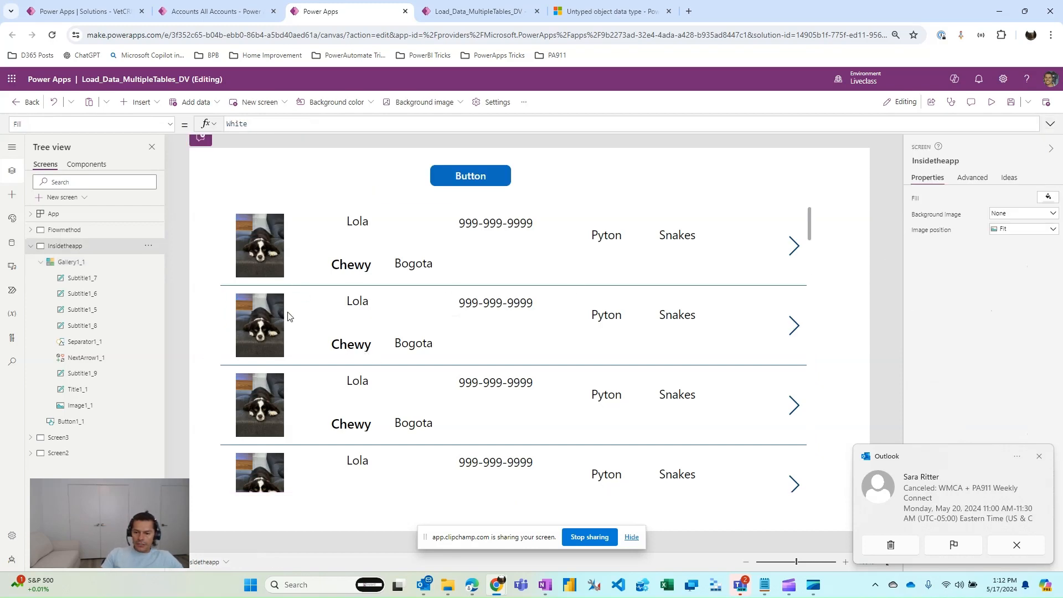
Step: Compare Image1_1's ThisItem.Value formula with Gallery1_1's Value column, then return to Monitor
click(259, 246)
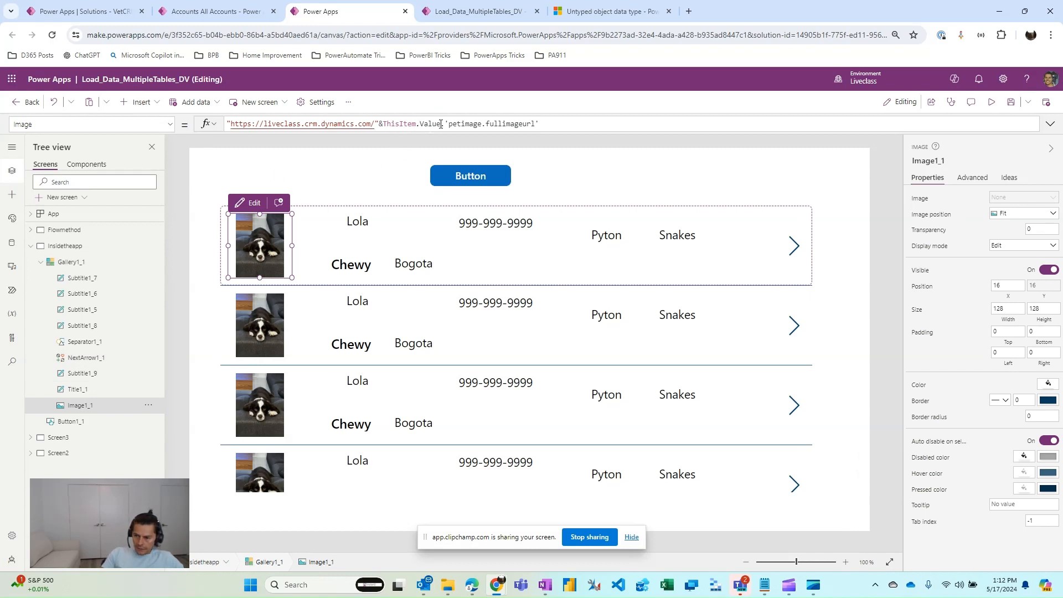
double_click(430, 123)
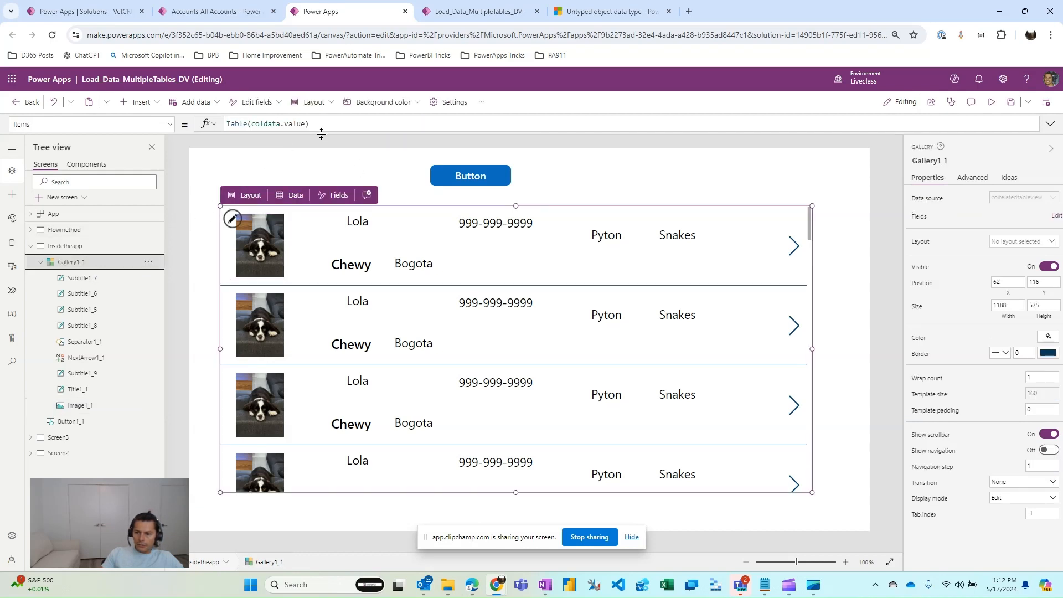
click(275, 123)
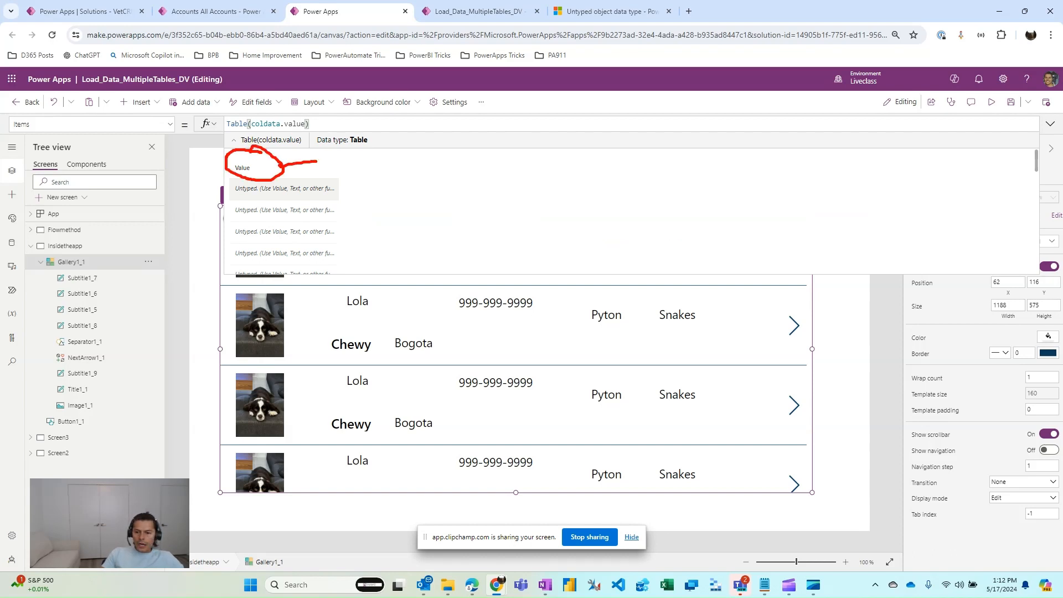
click(80, 405)
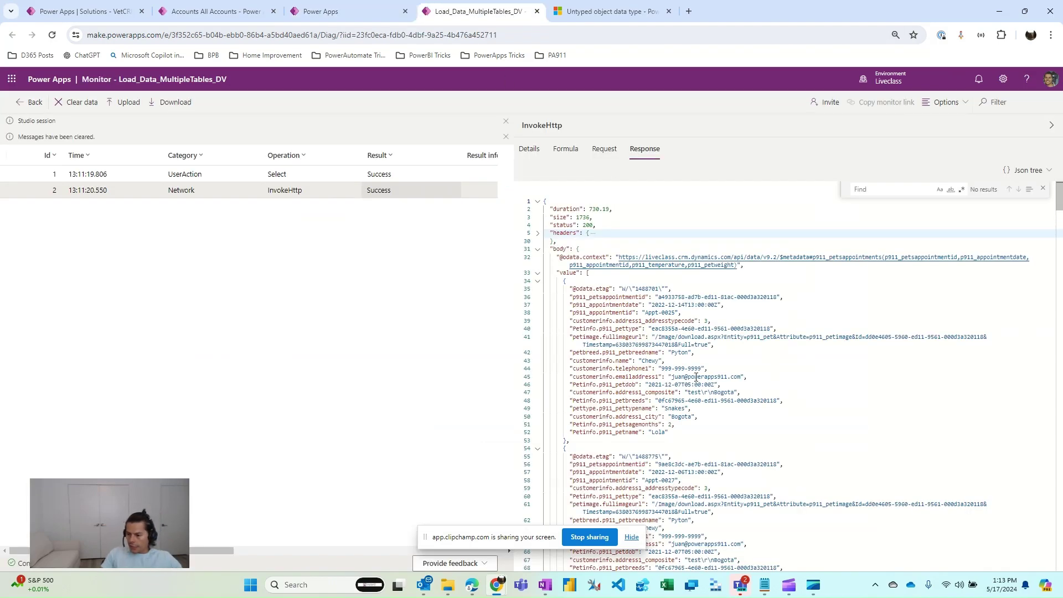
mouse_move(643, 337)
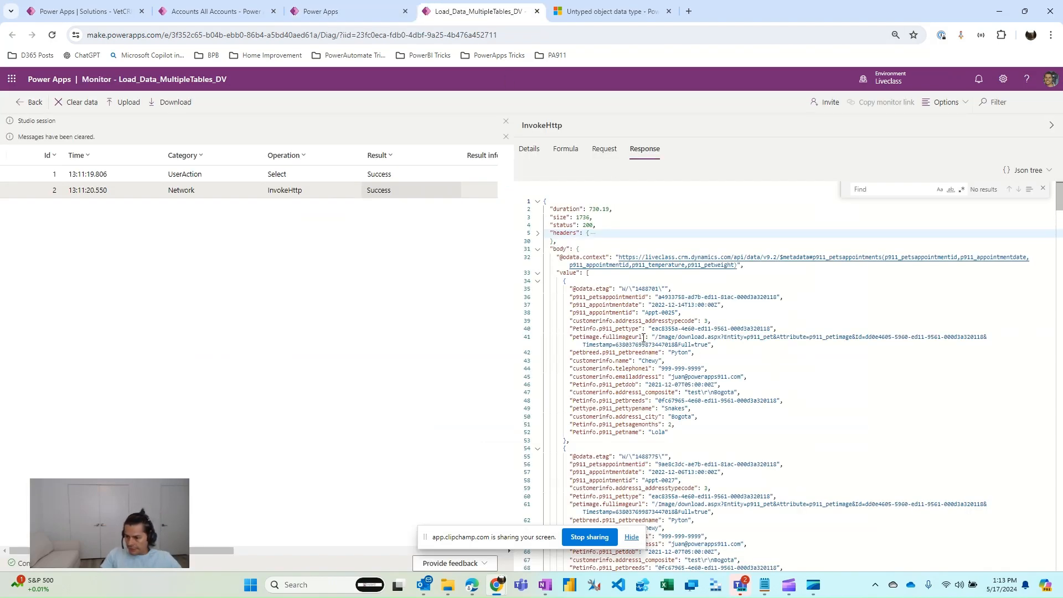
Step: Pick out the petimage.fullimageurl field in the Monitor's first response record
double_click(602, 337)
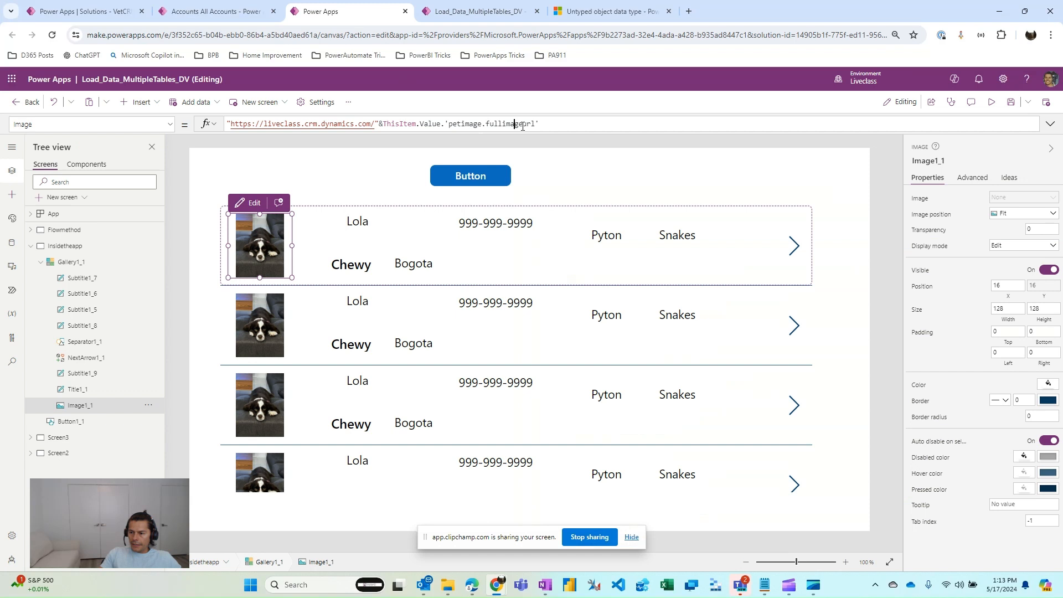
double_click(488, 124)
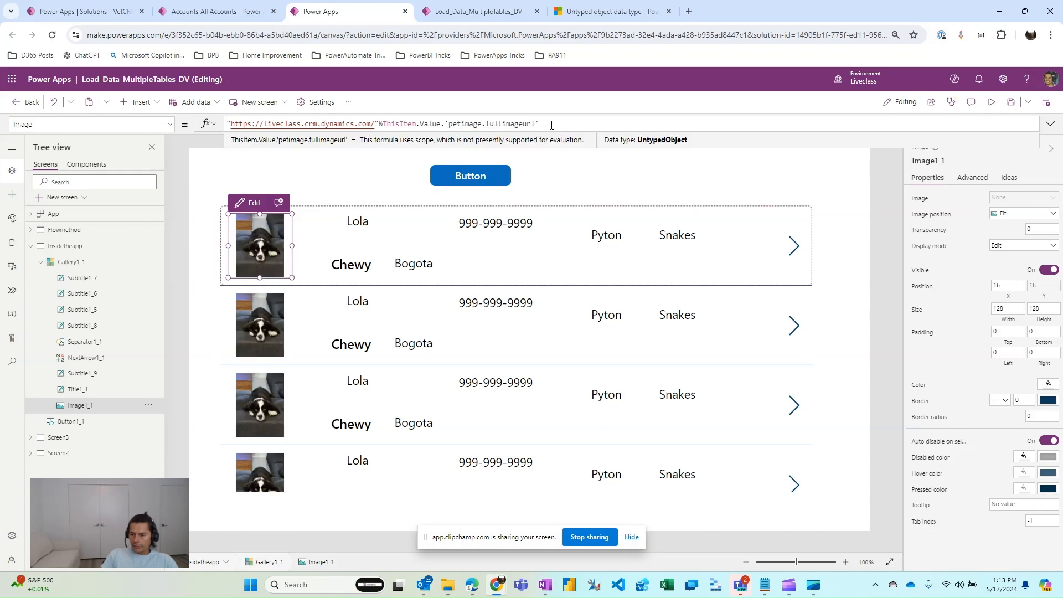
click(450, 124)
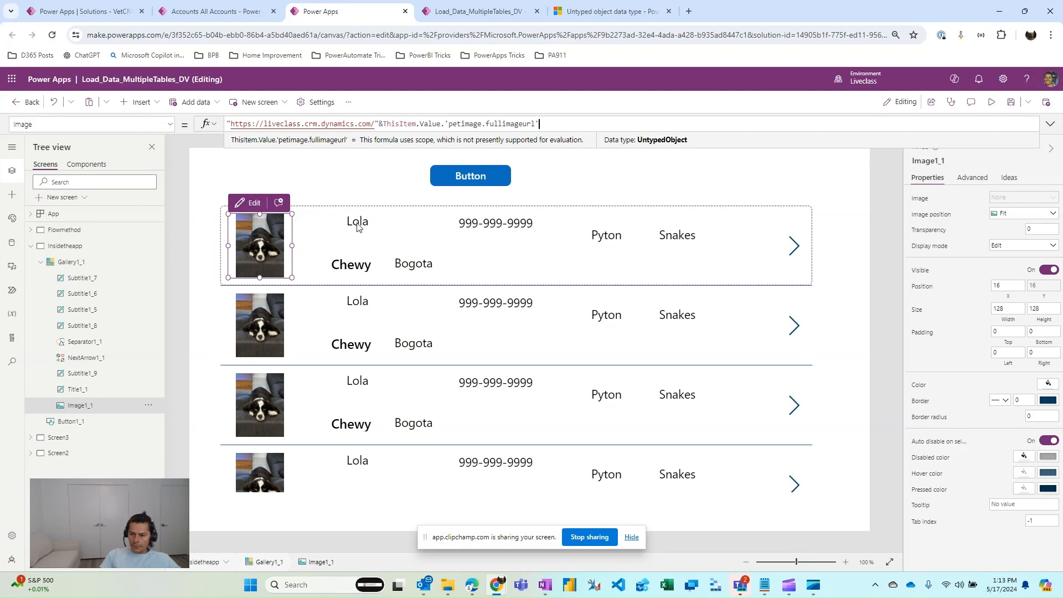
click(357, 221)
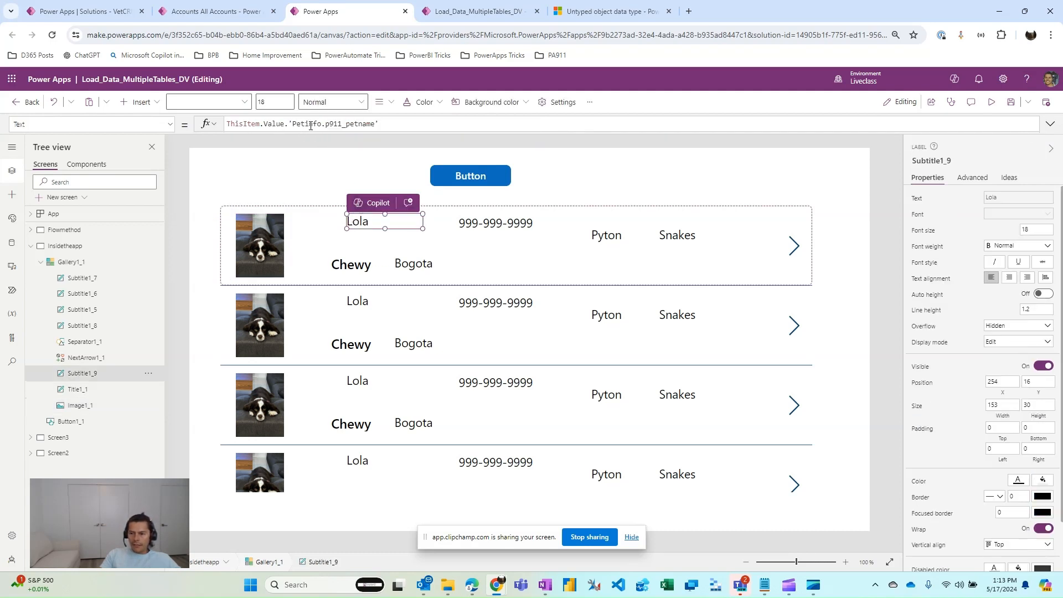
click(475, 11)
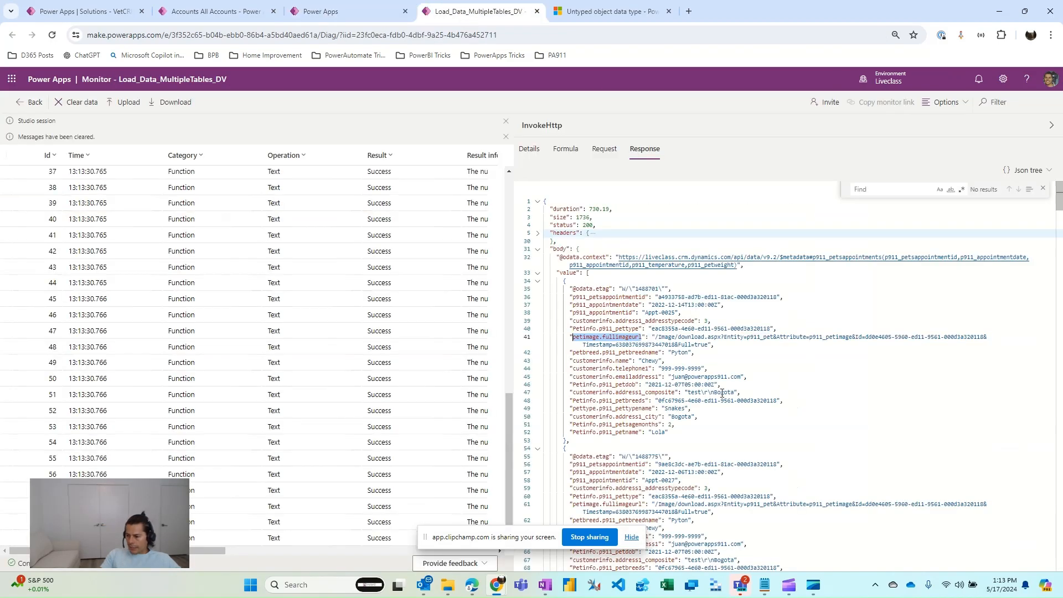
mouse_move(480, 175)
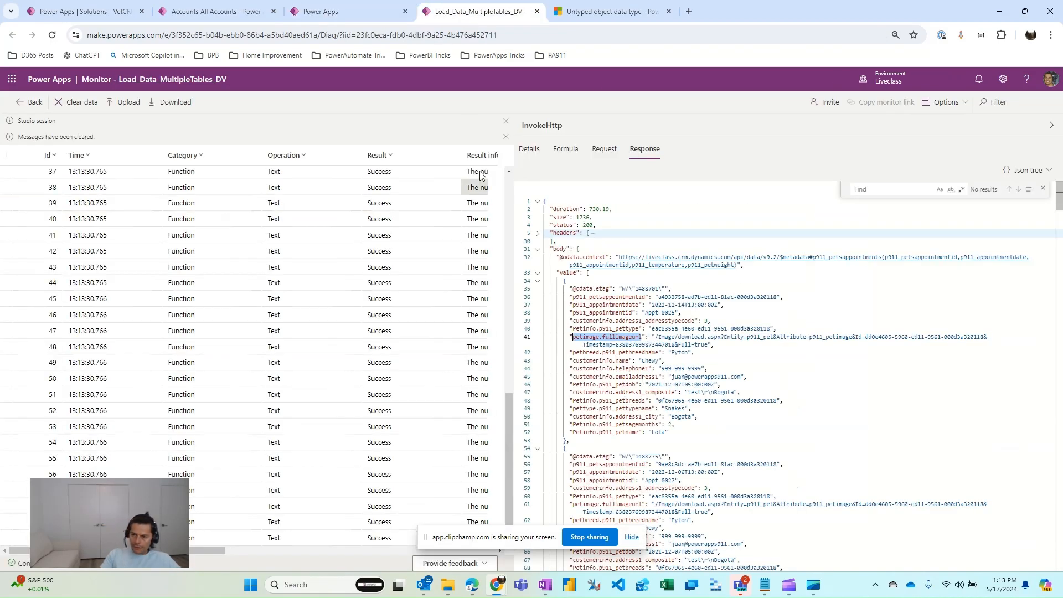
click(347, 11)
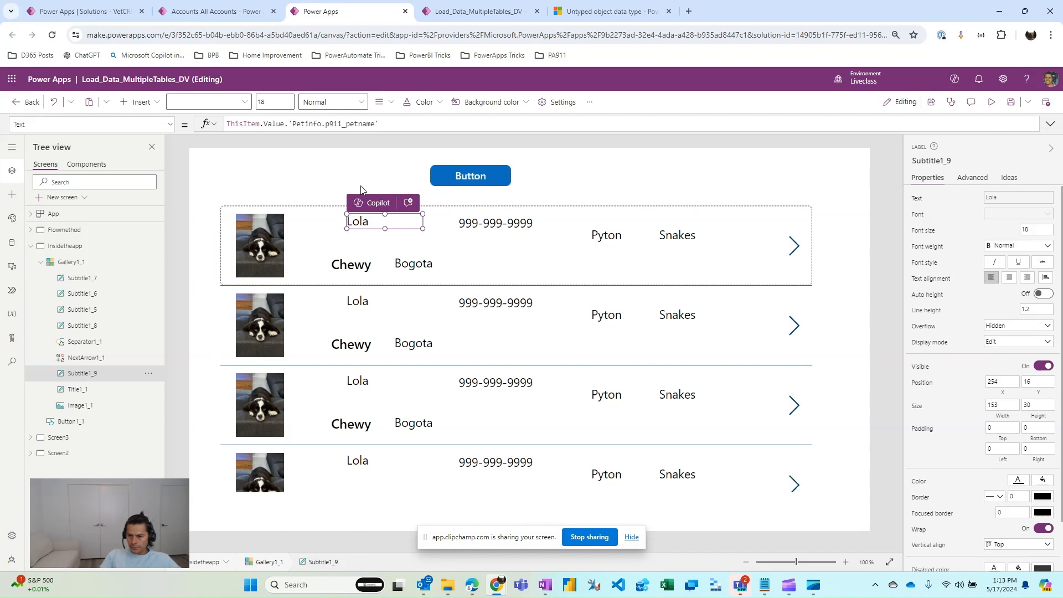
mouse_move(465, 321)
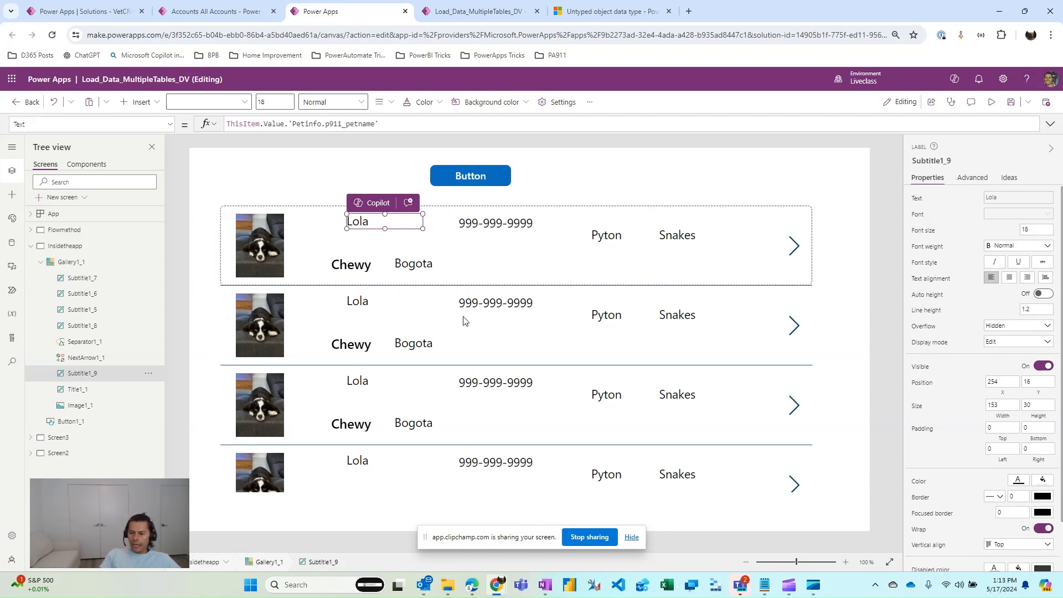
click(351, 265)
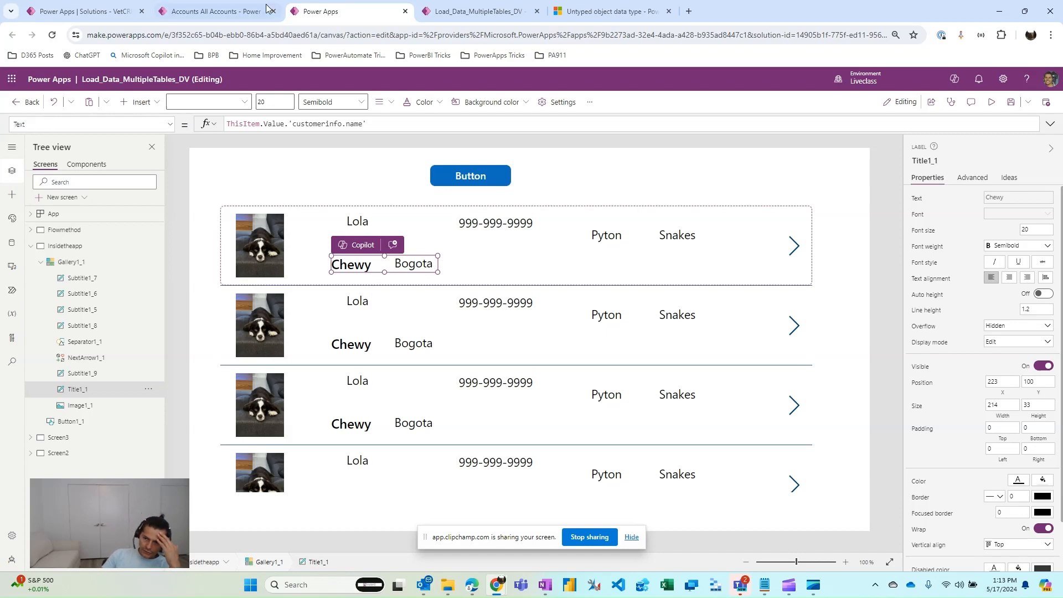
Step: Change Chewy's Address 1: City to Barranquilla and save, ignoring the duplicate-records warning
click(217, 11)
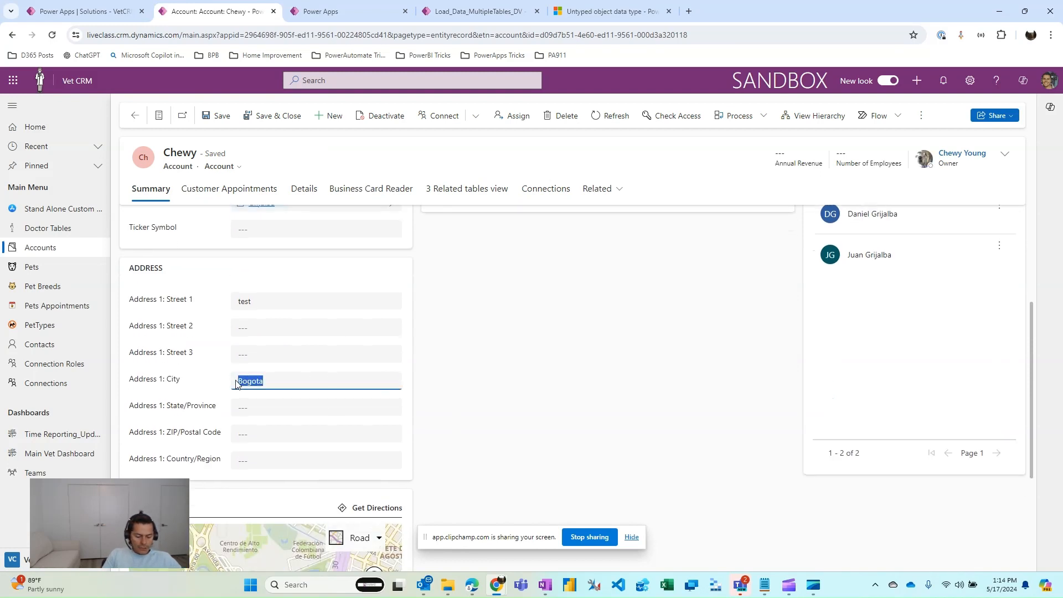
text(Barra)
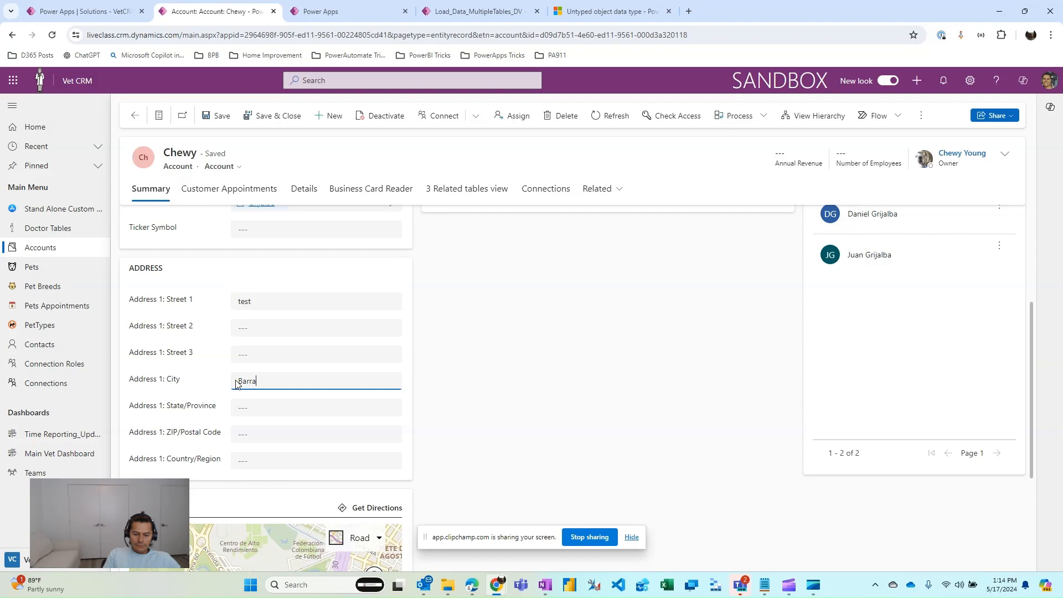
text(nquilla)
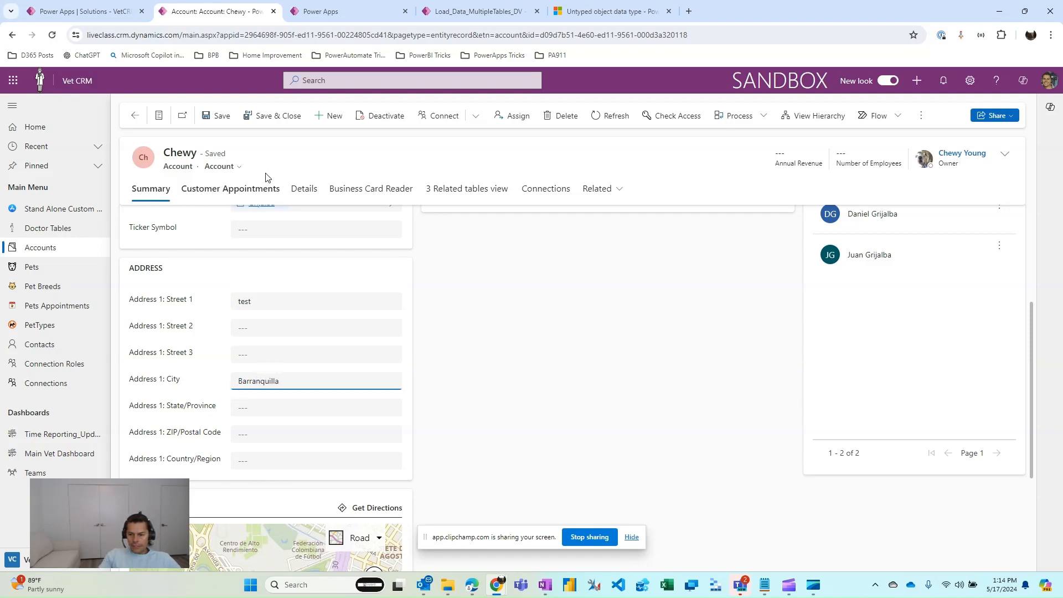
click(219, 115)
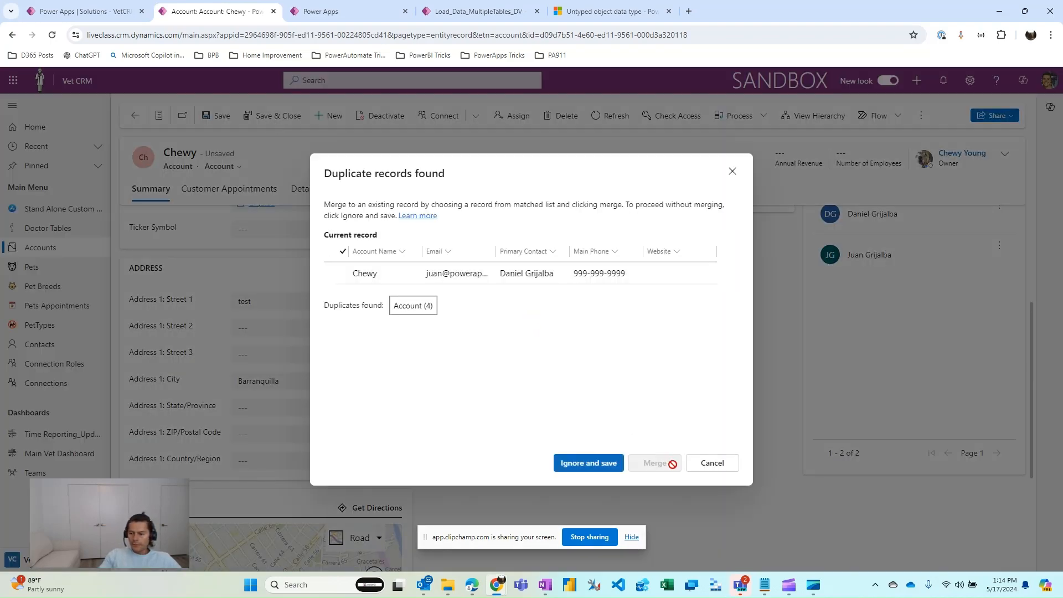
click(587, 468)
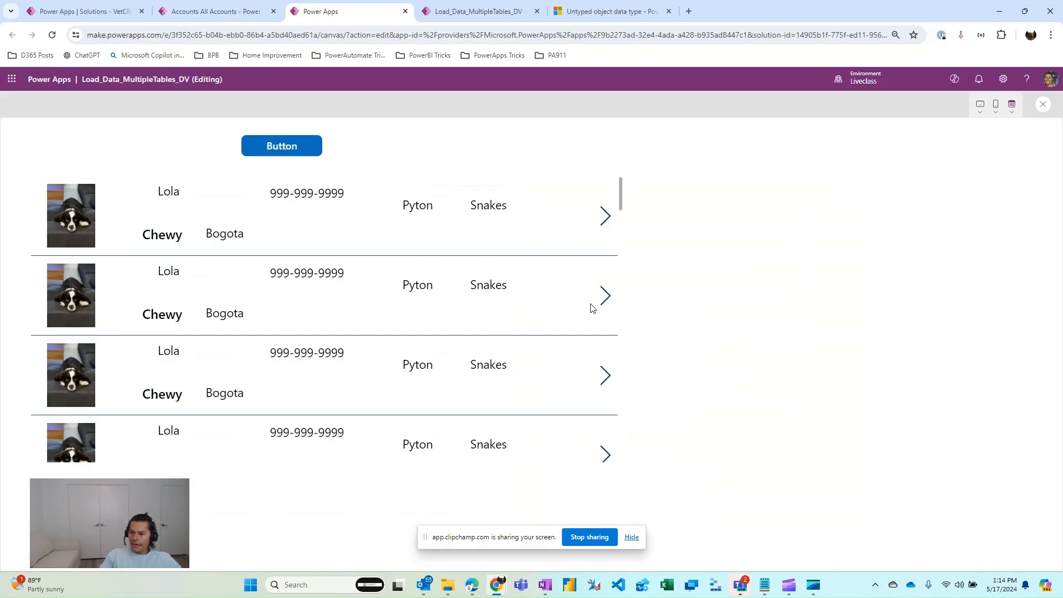
Step: Rerun the button's flow so the gallery shows Barranquilla for Chewy, then return to the editor
click(280, 145)
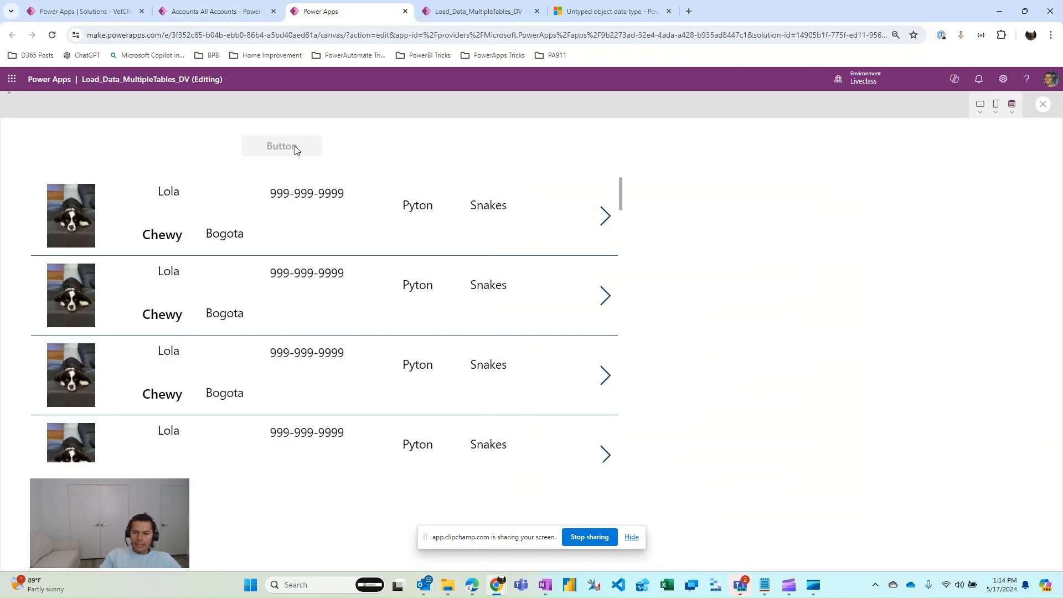
click(280, 147)
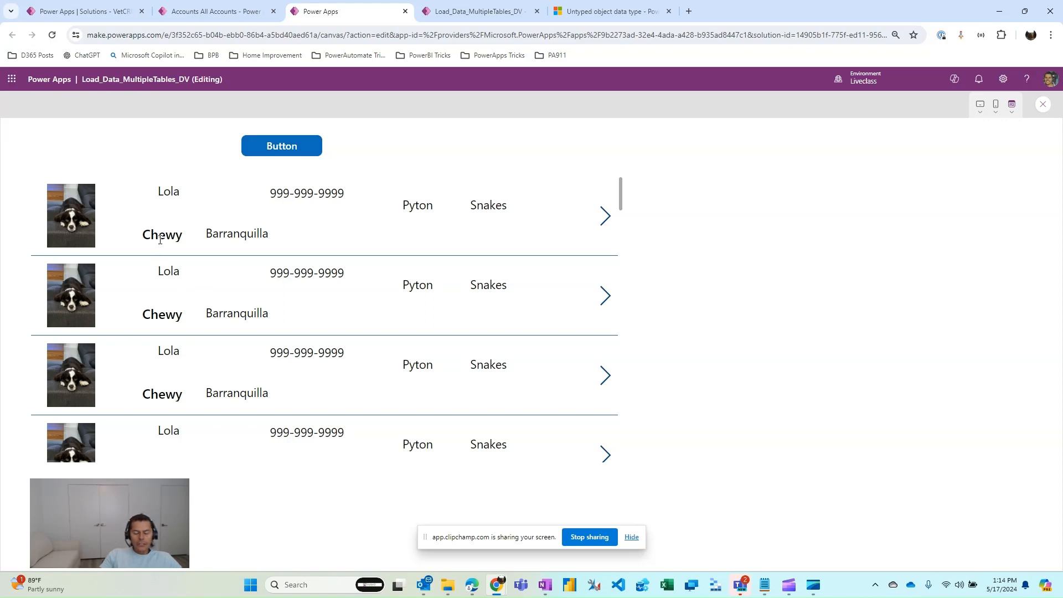
mouse_move(467, 99)
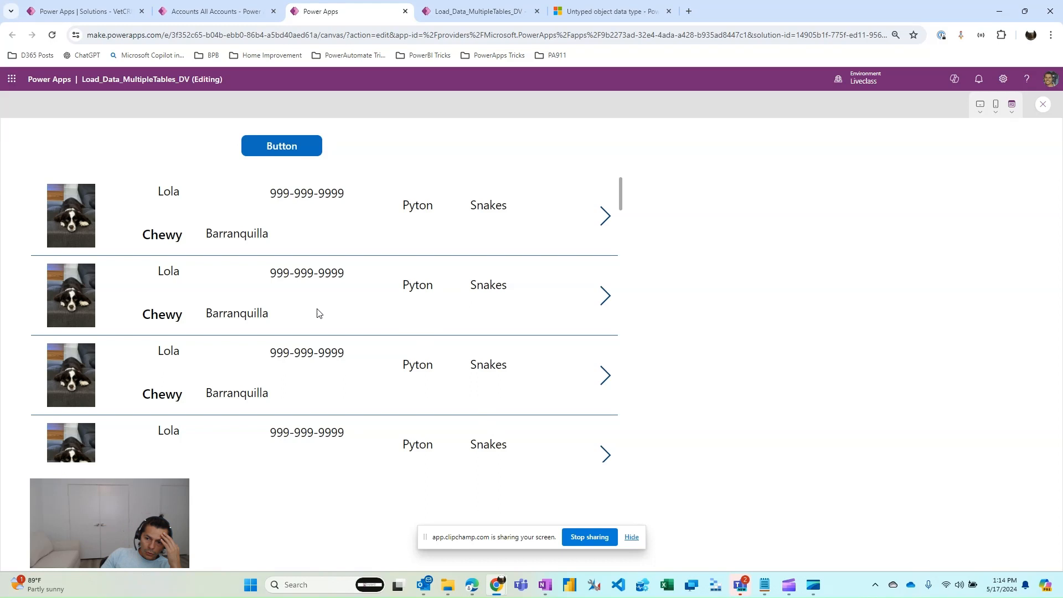
mouse_move(565, 324)
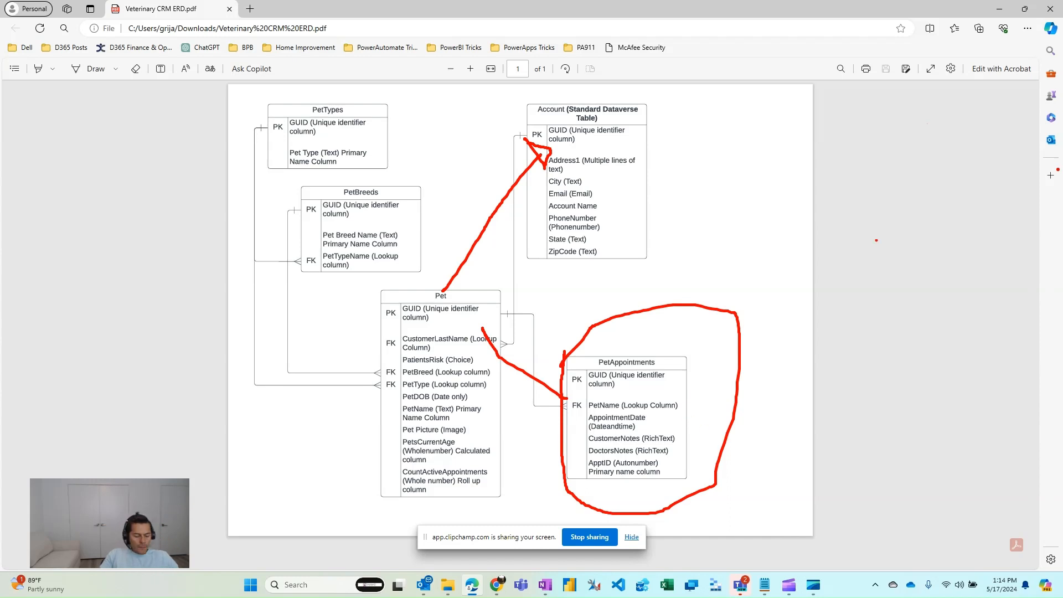
click(348, 11)
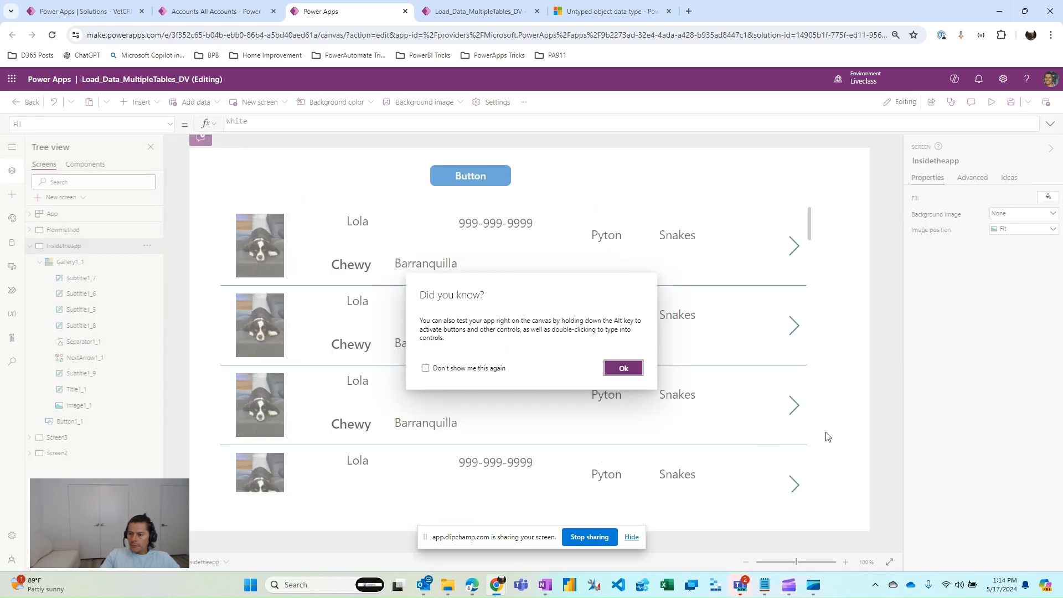
Step: Dismiss the Did you know tip and expand Button1_1's OnSelect formula that sets coldata
click(622, 368)
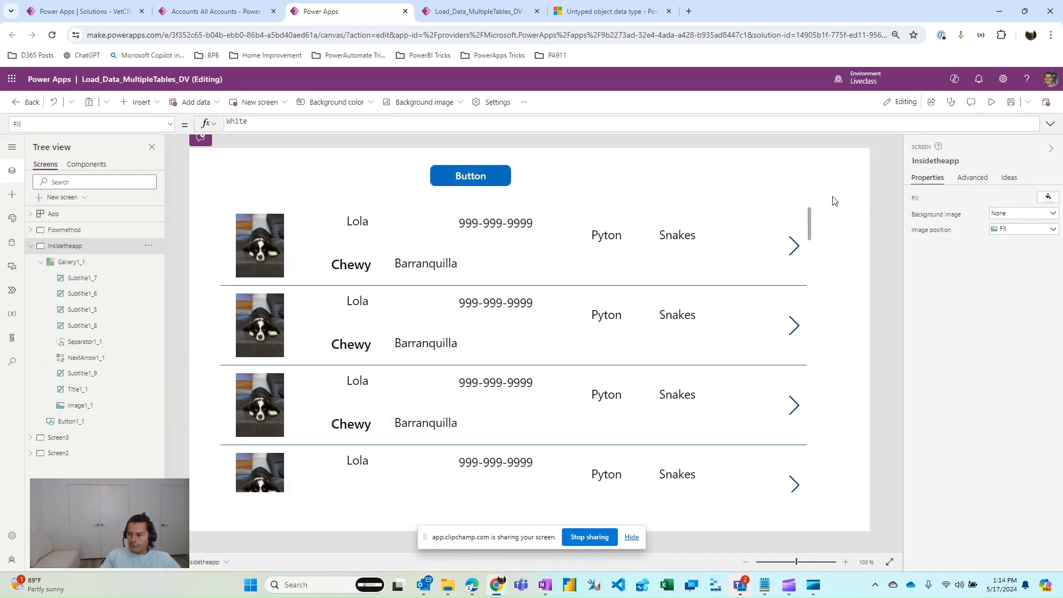
click(469, 176)
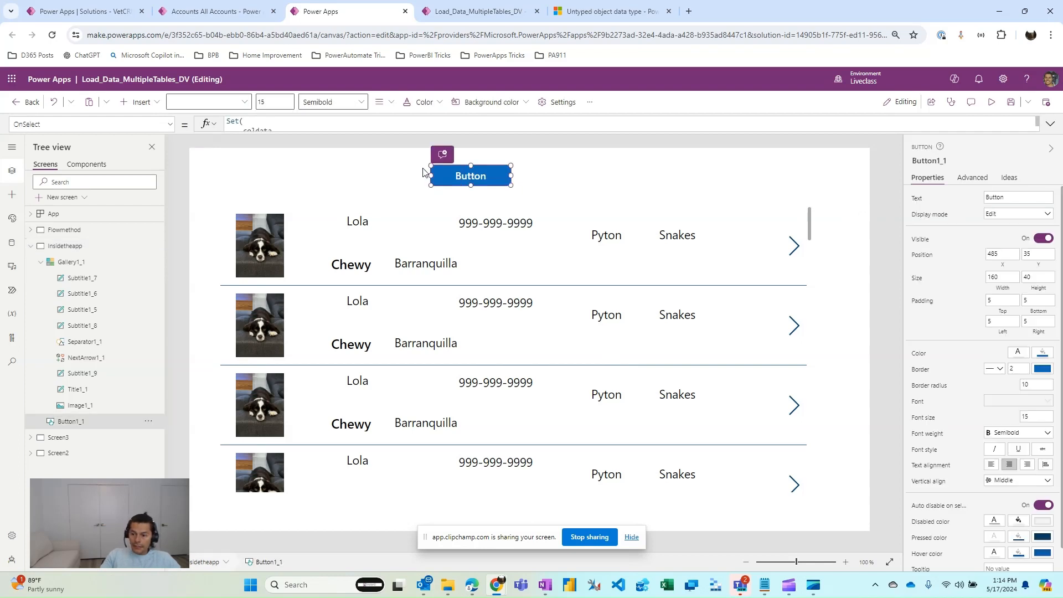
mouse_move(774, 197)
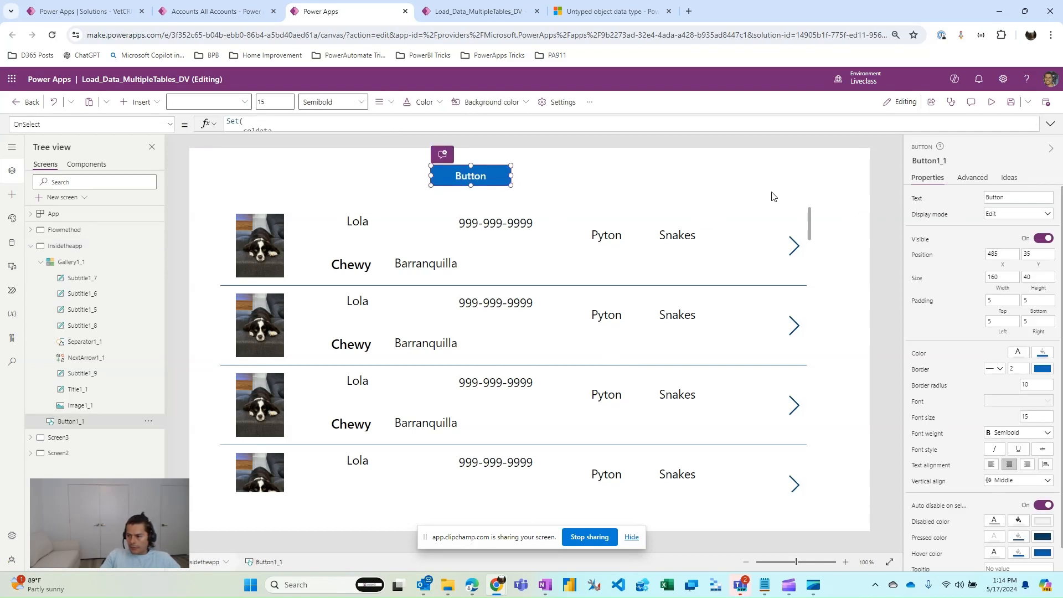
mouse_move(627, 185)
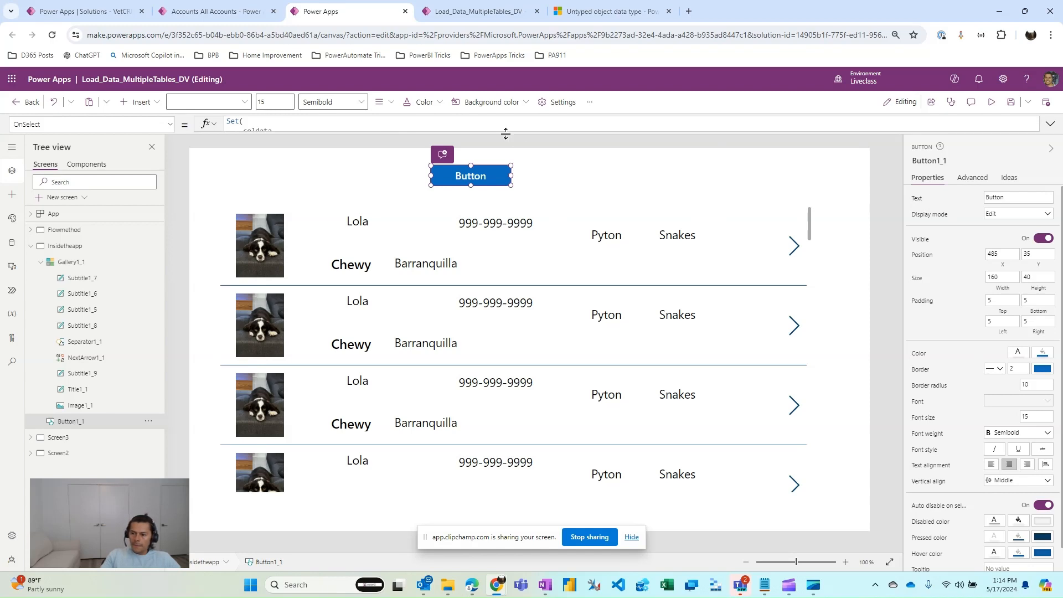
click(475, 125)
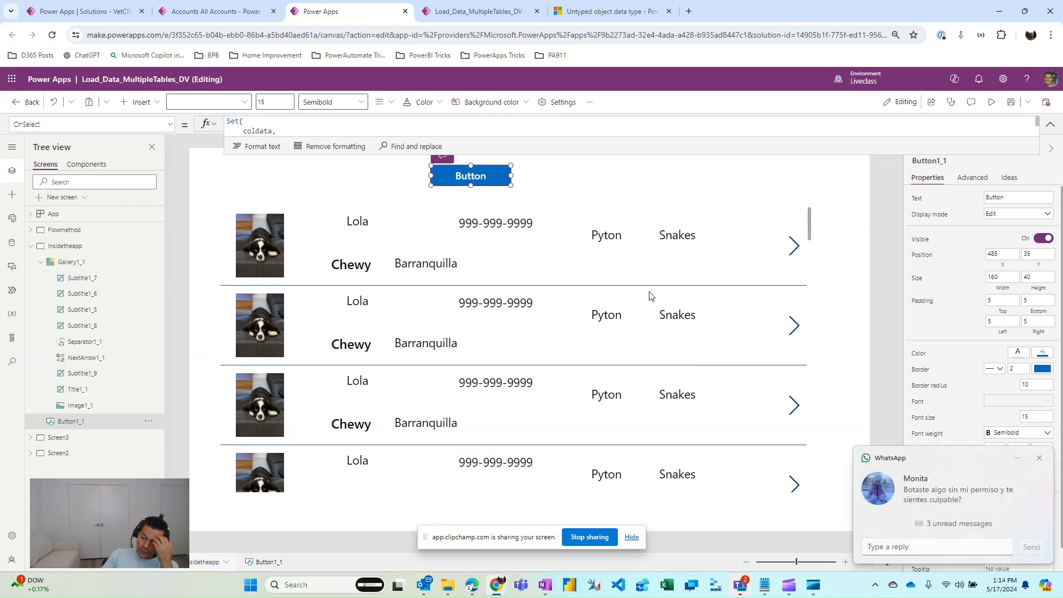
mouse_move(542, 153)
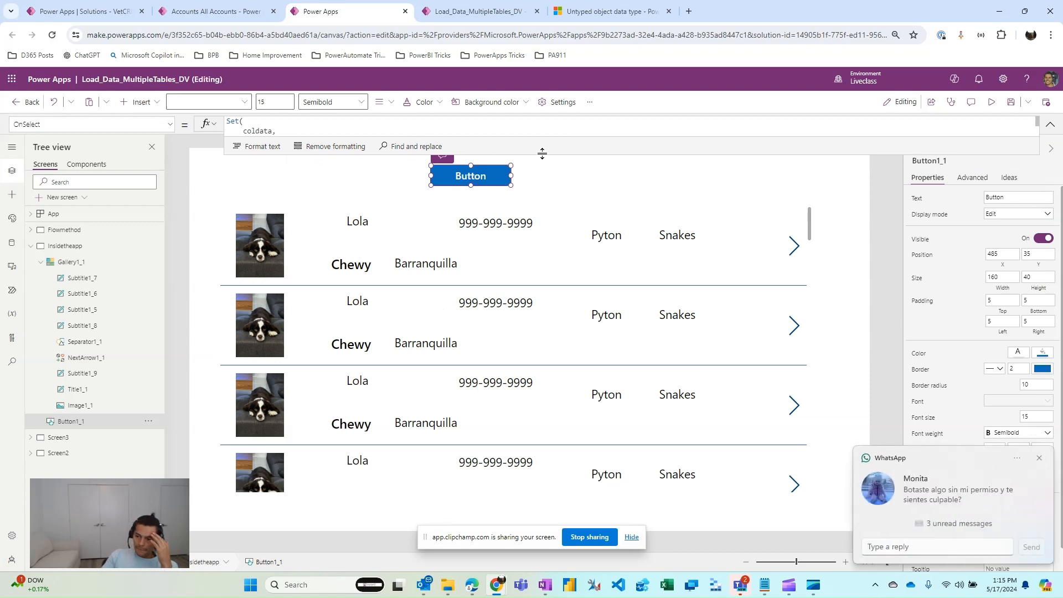
mouse_move(500, 183)
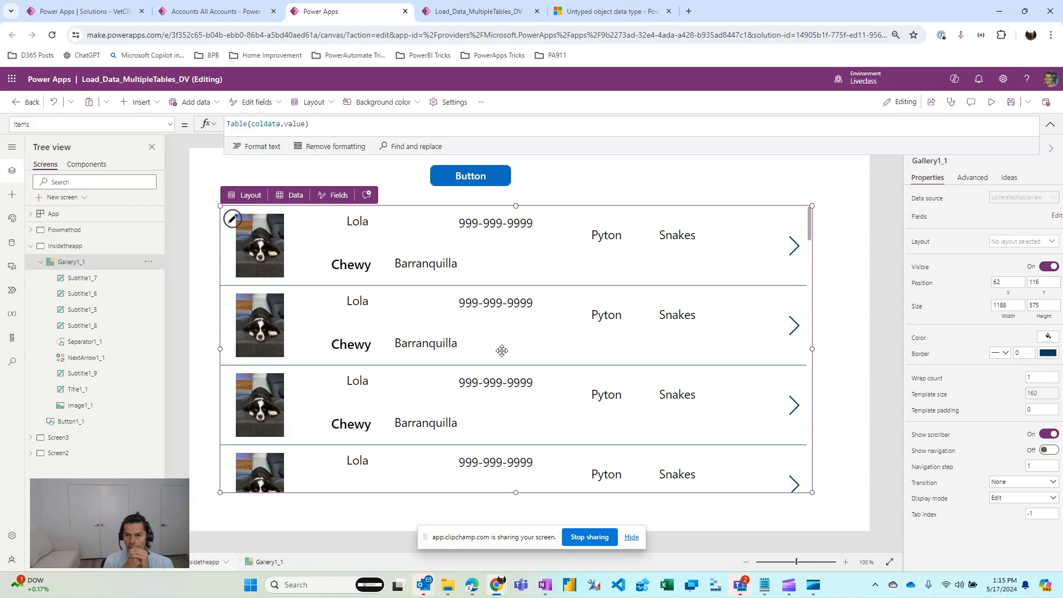
mouse_move(10, 304)
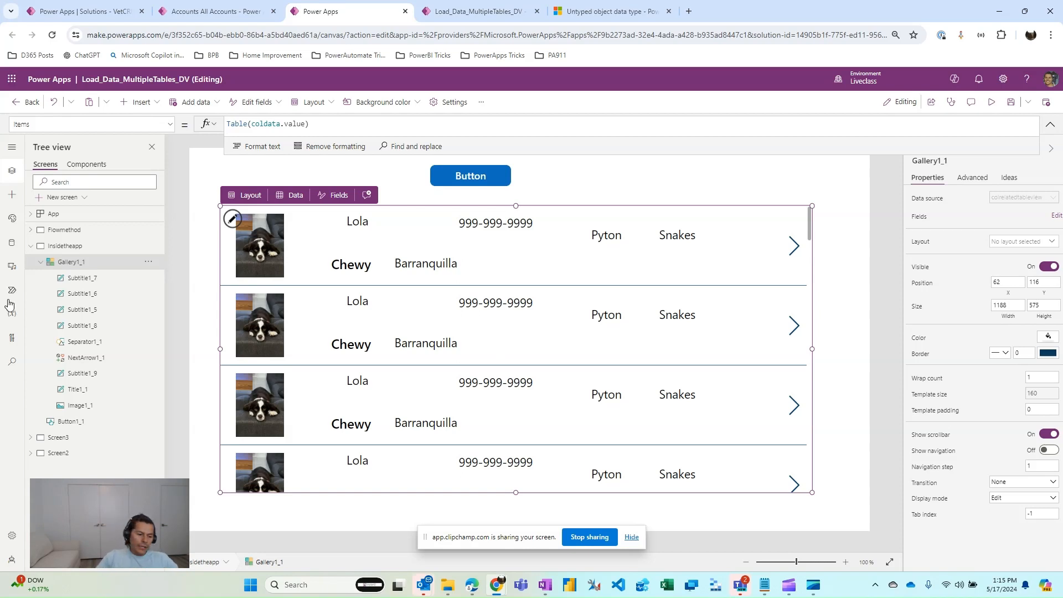